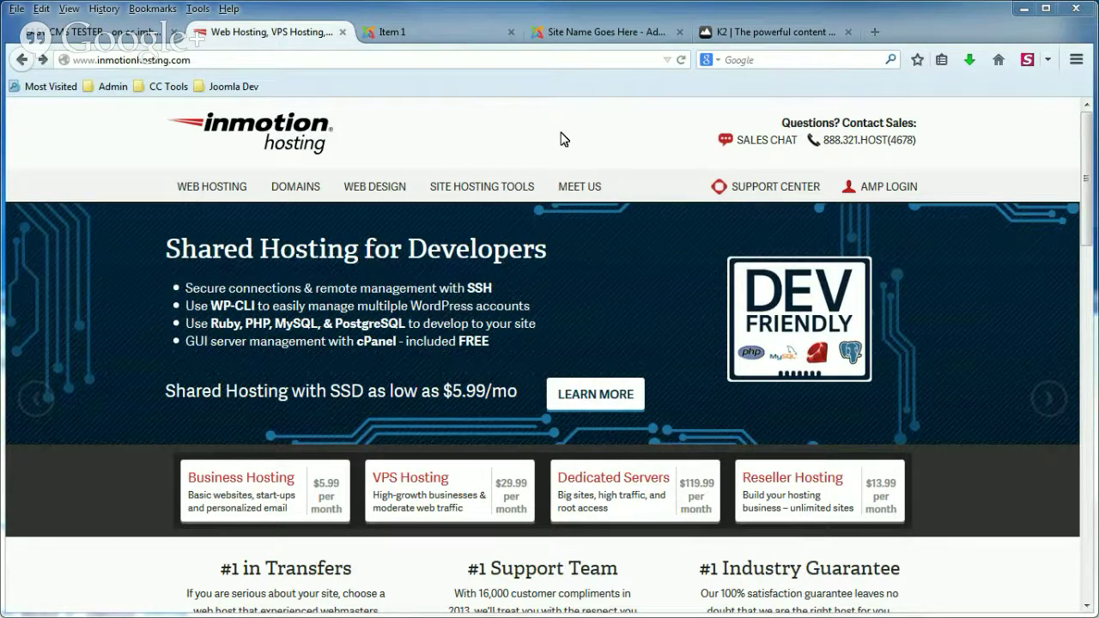
{"action": "mouse_move", "coordinate": [550, 134]}
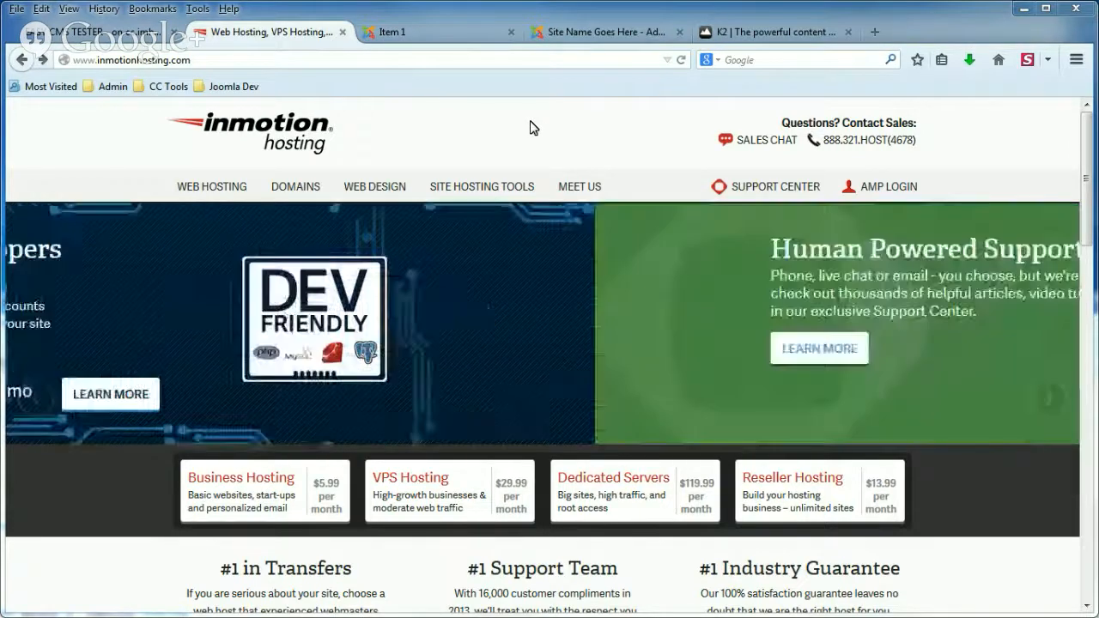
- Switch from the InMotion Hosting homepage to the Joomla tab showing the Item 1 article
{"action": "left_click", "coordinate": [392, 32]}
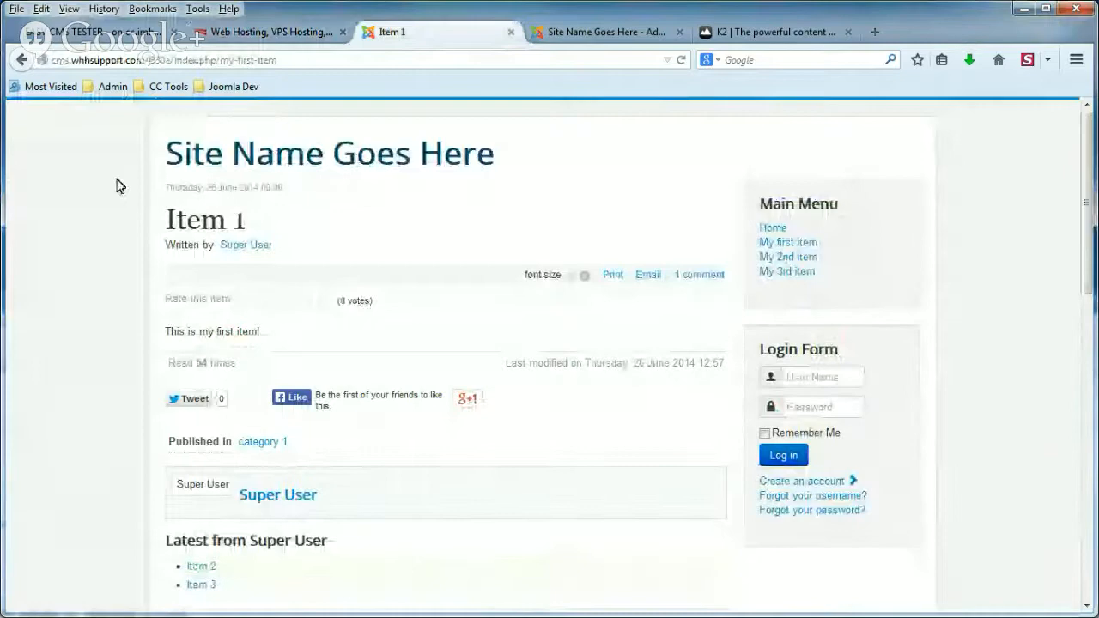
- Scroll Item 1 down to the Leave a comment form and its default note
{"action": "scroll", "scroll_direction": "down", "scroll_amount": 3}
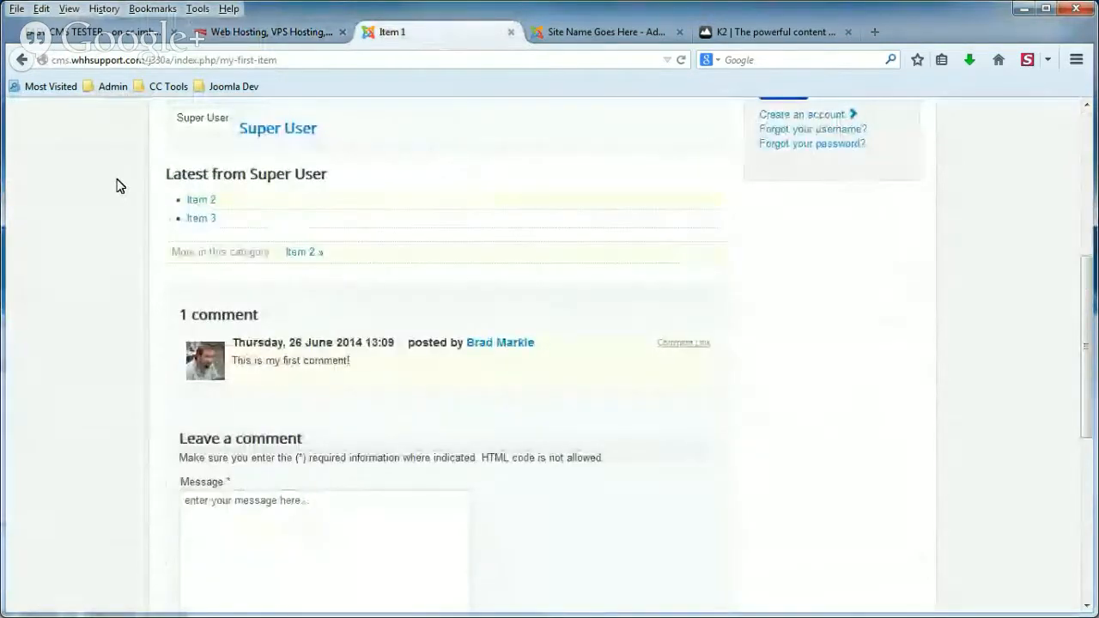
{"action": "scroll", "scroll_direction": "down", "scroll_amount": 3}
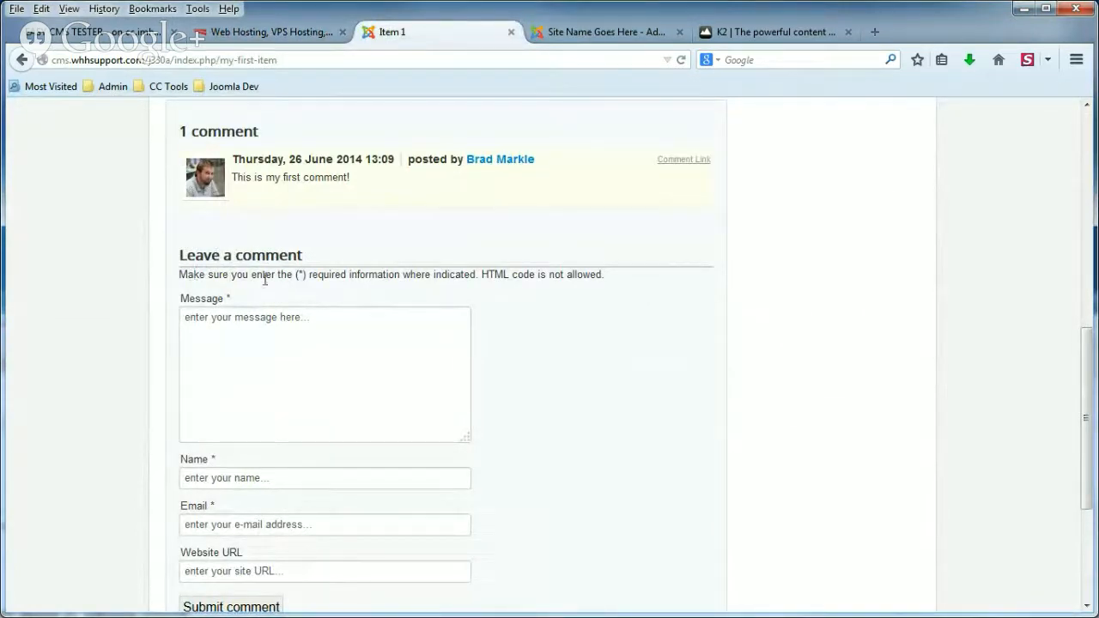
{"action": "mouse_move", "coordinate": [414, 279]}
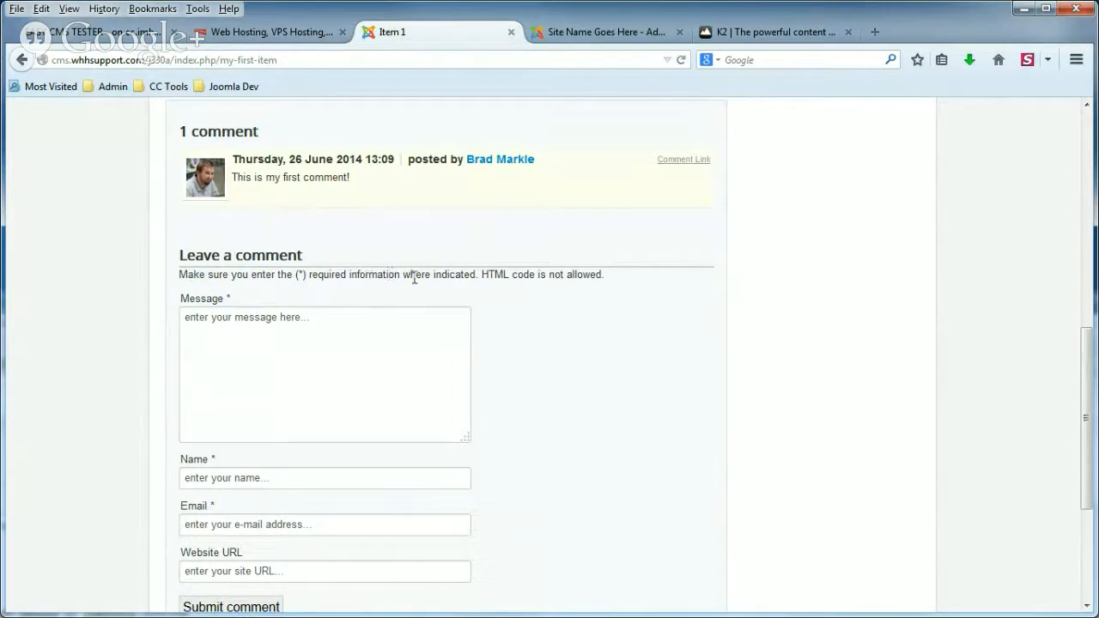
{"action": "mouse_move", "coordinate": [568, 281]}
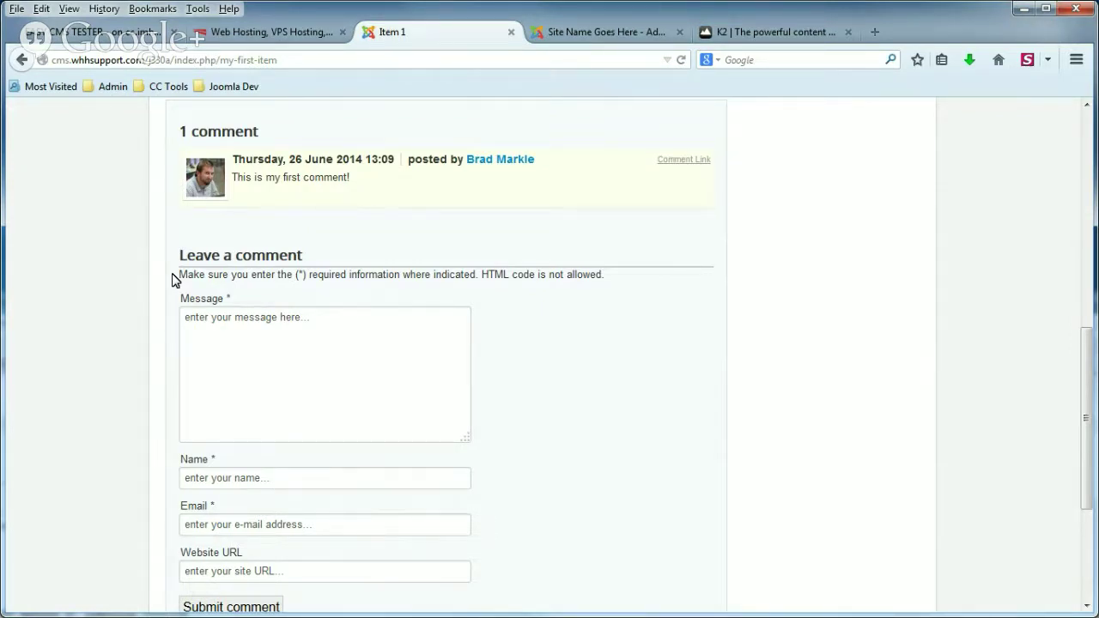
{"action": "mouse_move", "coordinate": [583, 42]}
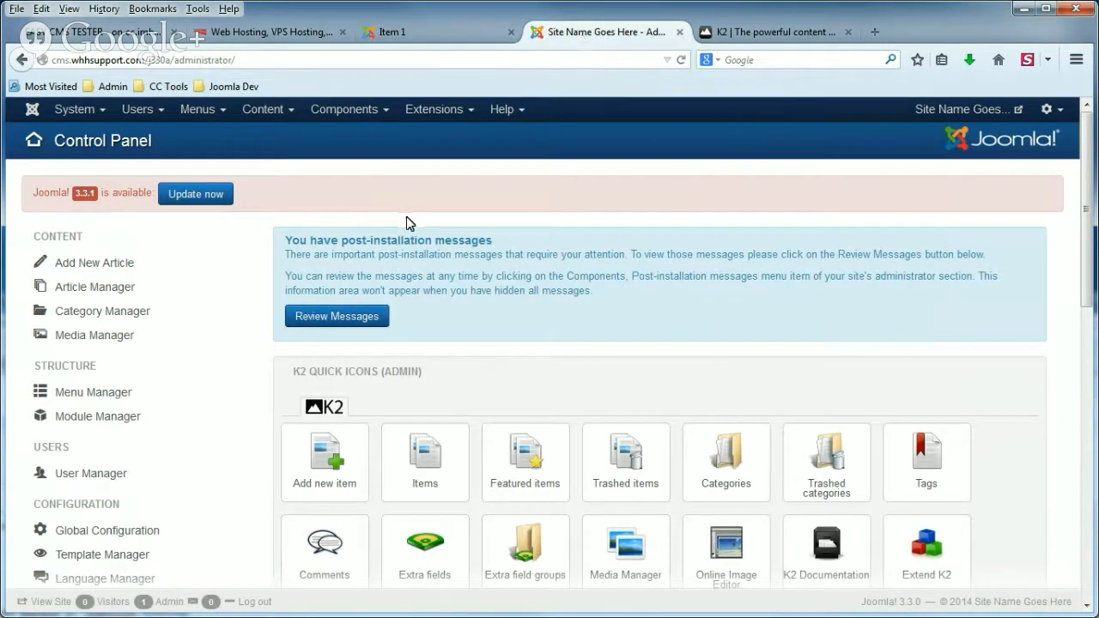
{"action": "mouse_move", "coordinate": [350, 153]}
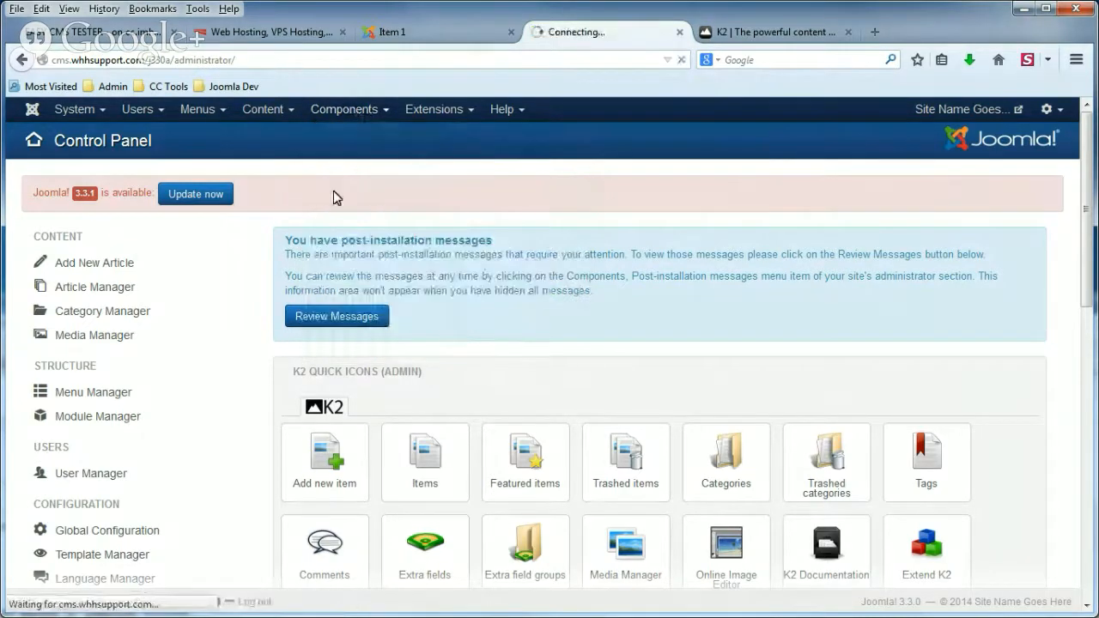
- Open the K2 Items list, then the K2 Parameters configuration
{"action": "left_click", "coordinate": [424, 455]}
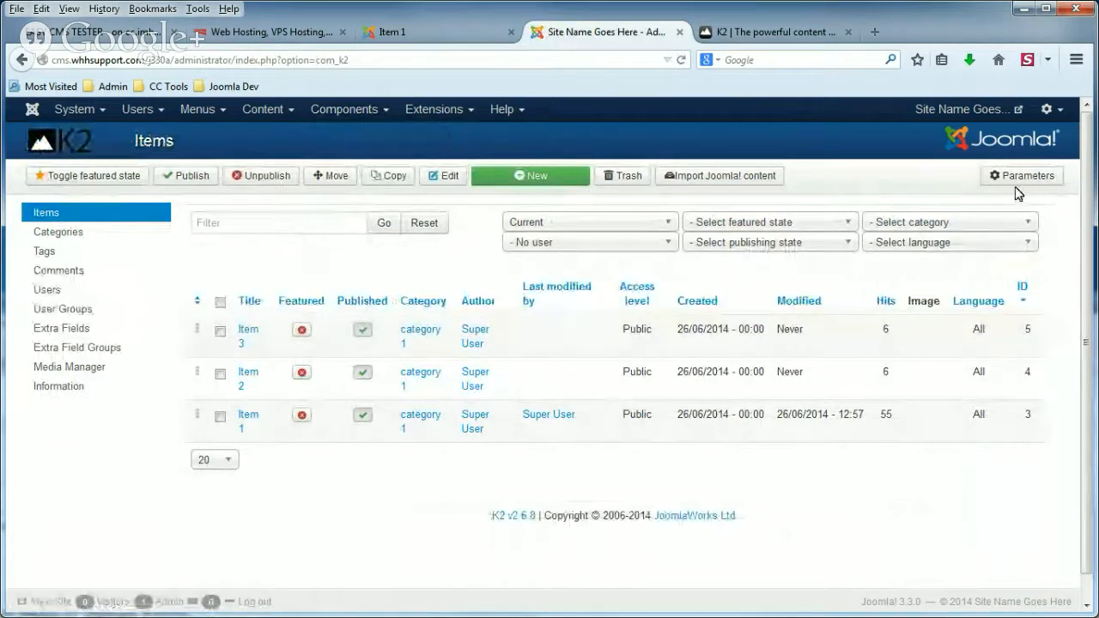
{"action": "left_click", "coordinate": [1021, 175]}
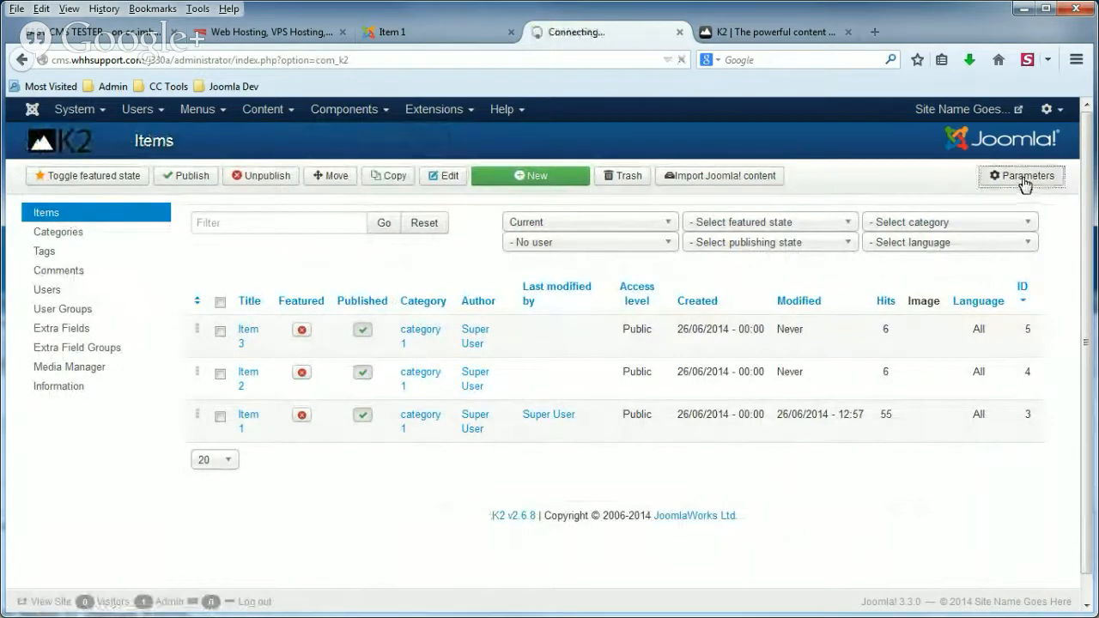
{"action": "left_click", "coordinate": [1021, 175]}
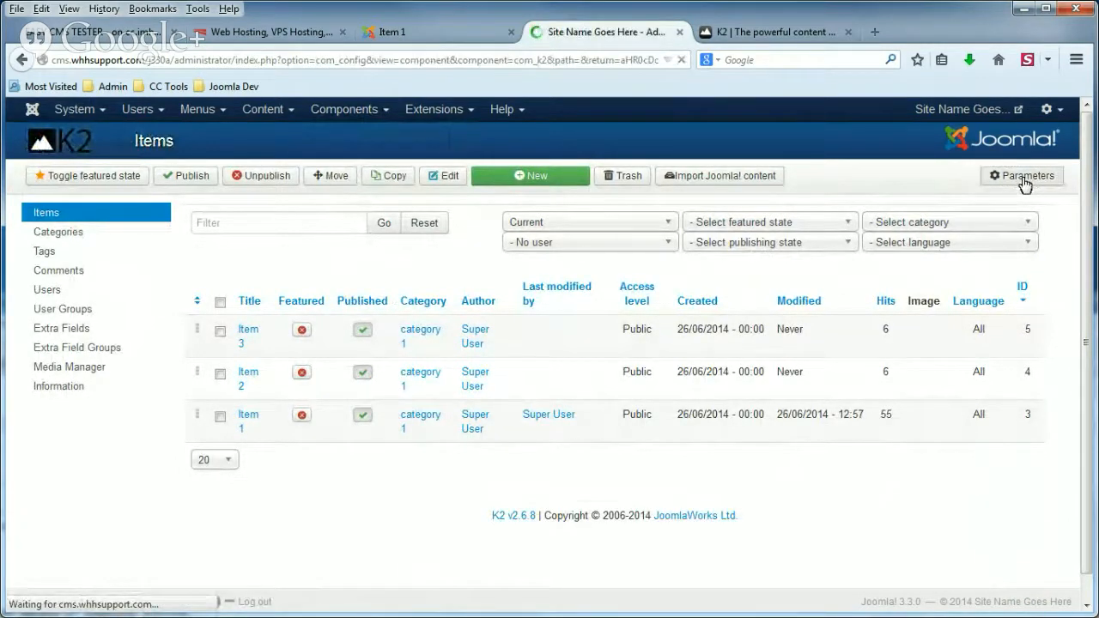
- Show the Comments settings with 'Enable comment form notes' on and an empty notes box
{"action": "left_click", "coordinate": [1021, 175]}
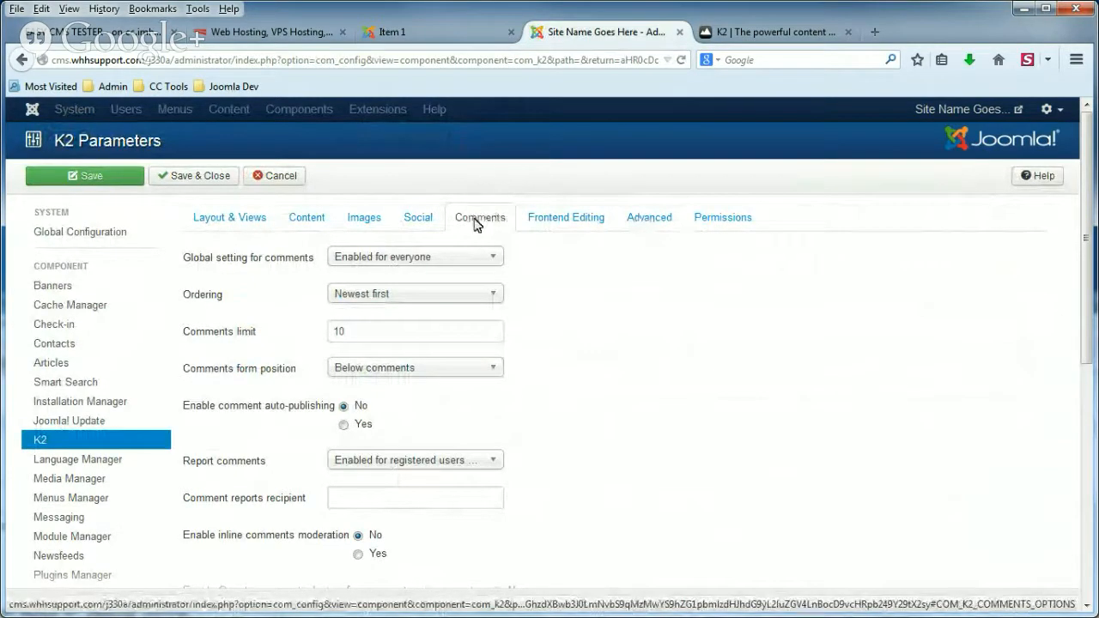
{"action": "scroll", "scroll_direction": "down", "scroll_amount": 3}
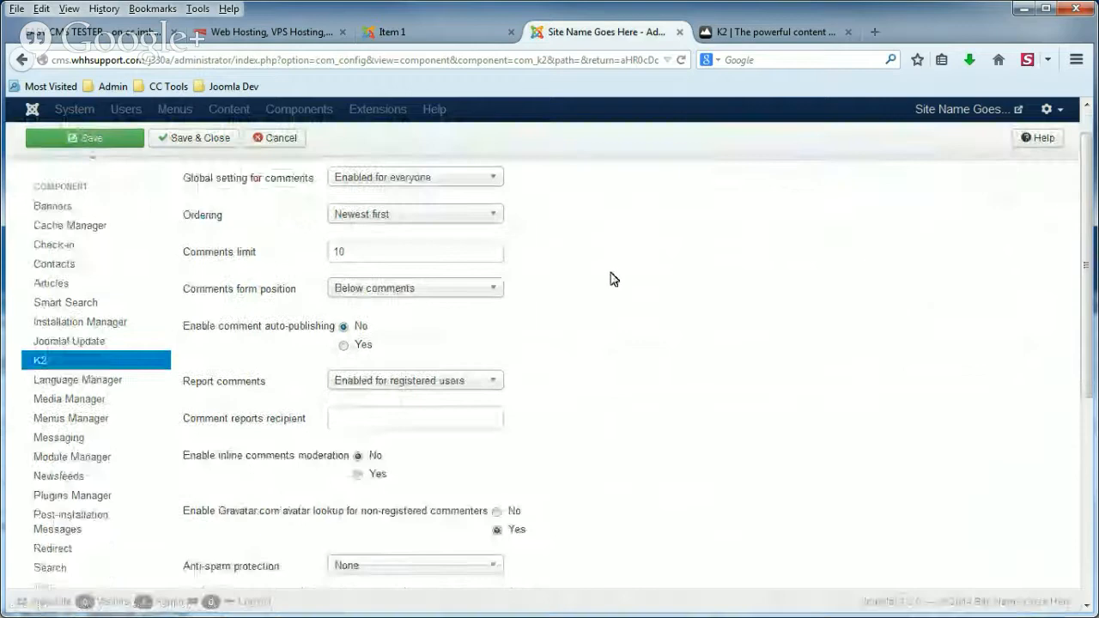
{"action": "scroll", "scroll_direction": "down", "scroll_amount": 3}
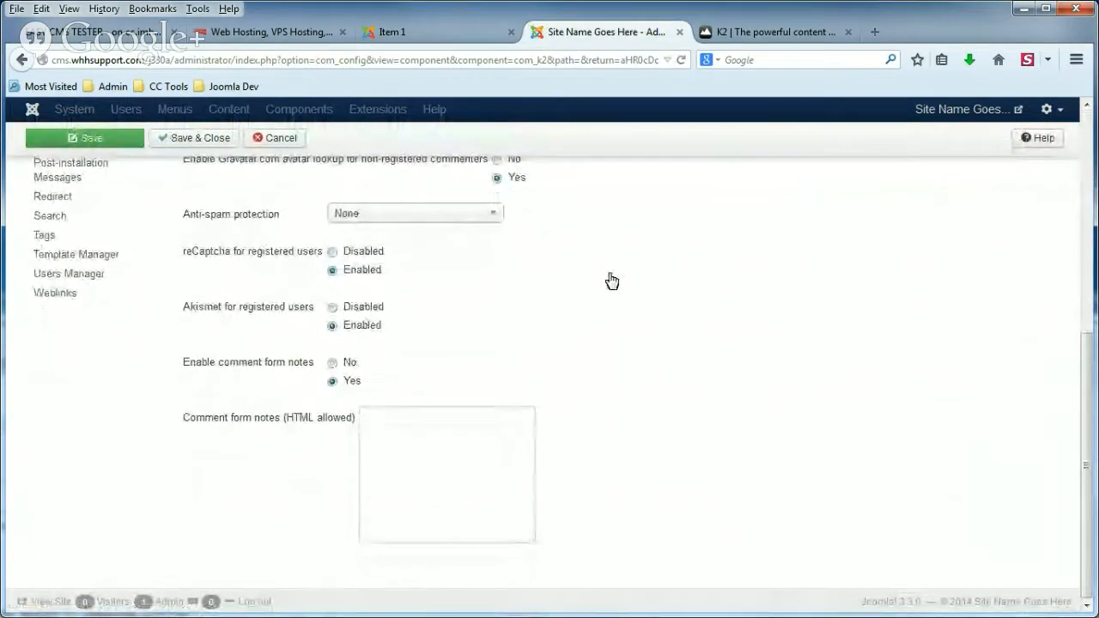
{"action": "mouse_move", "coordinate": [200, 361]}
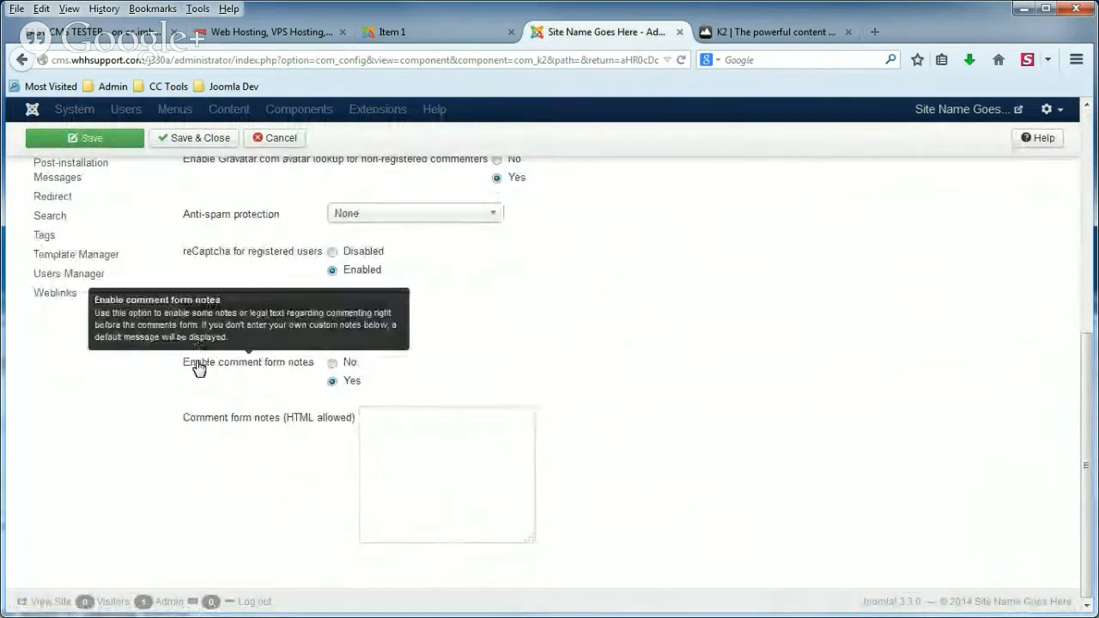
{"action": "mouse_move", "coordinate": [237, 370]}
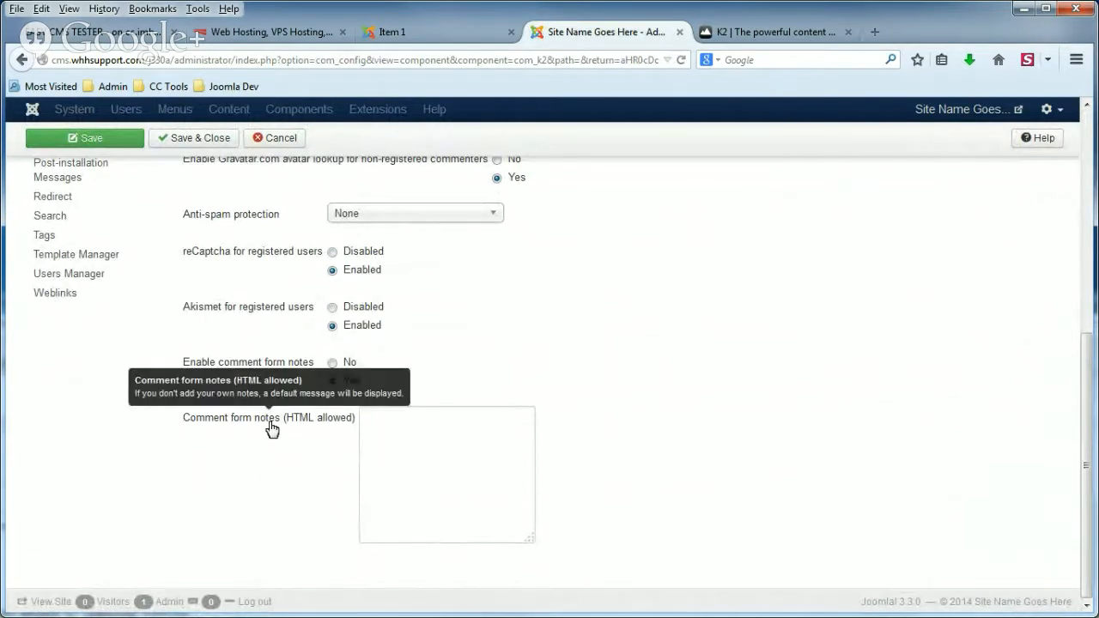
{"action": "left_click", "coordinate": [333, 381]}
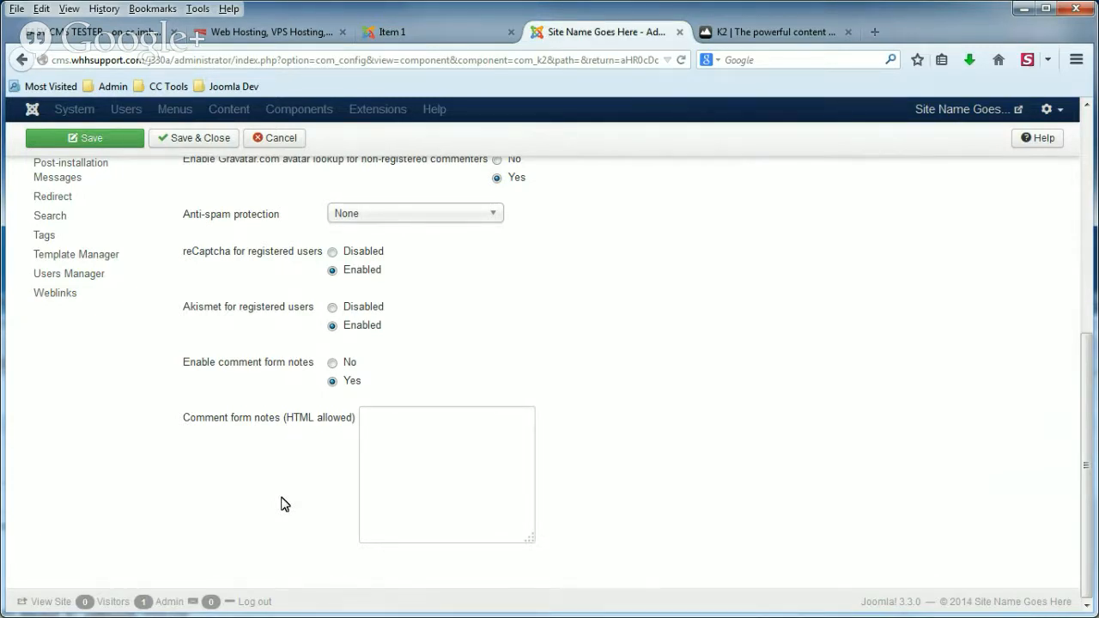
- Set 'Enable comment form notes' to No, save, and return to Item 1
{"action": "left_click", "coordinate": [332, 362]}
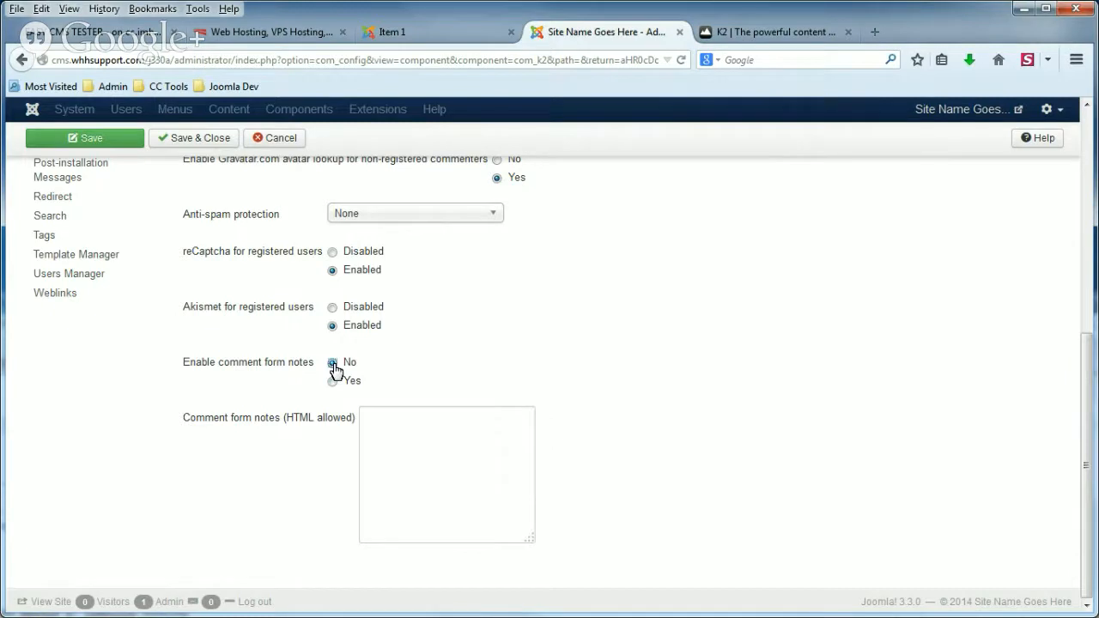
{"action": "left_click", "coordinate": [332, 361]}
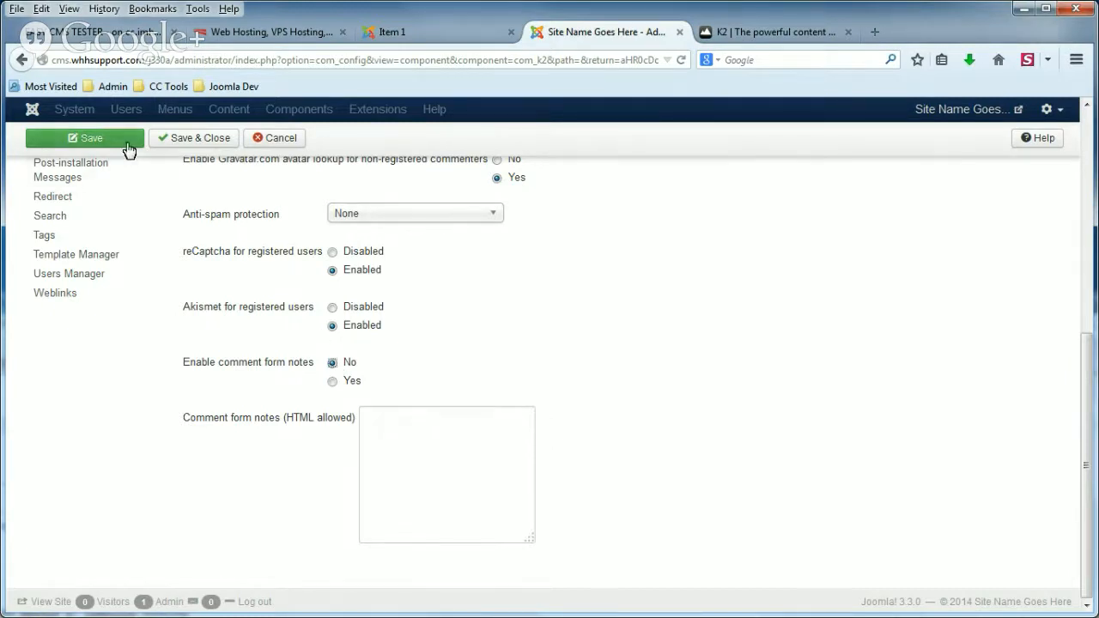
{"action": "left_click", "coordinate": [84, 138]}
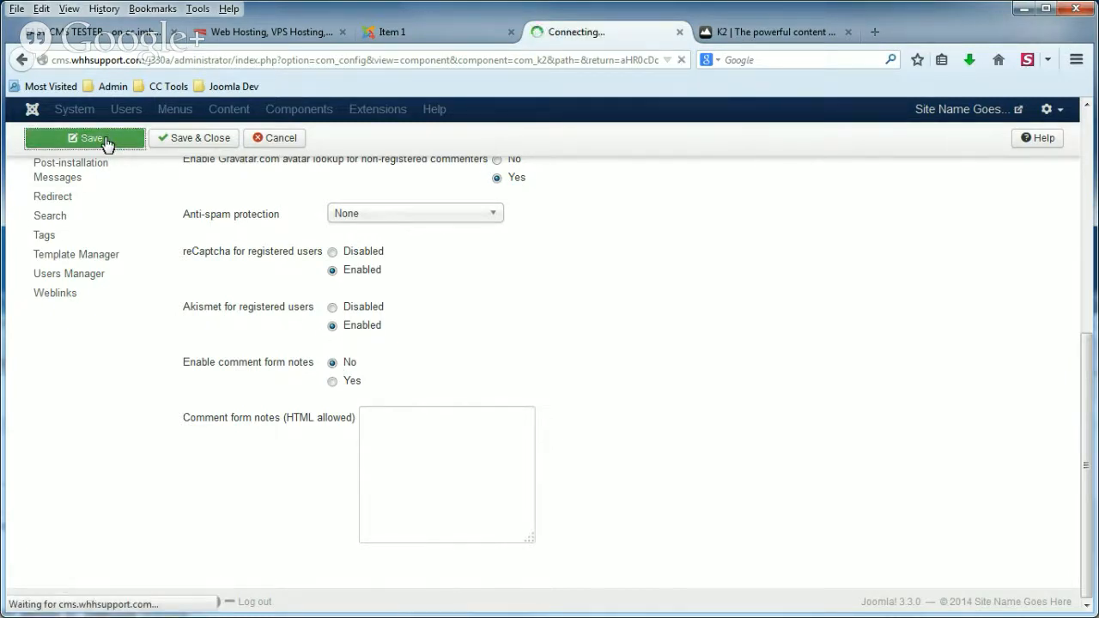
{"action": "left_click", "coordinate": [84, 138]}
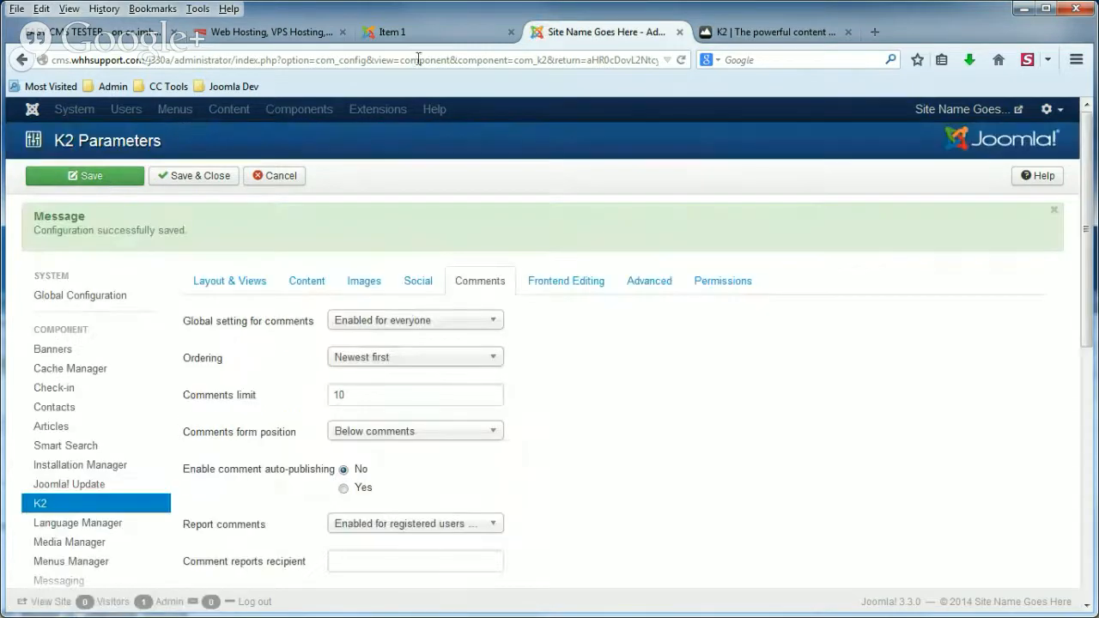
{"action": "left_click", "coordinate": [390, 31]}
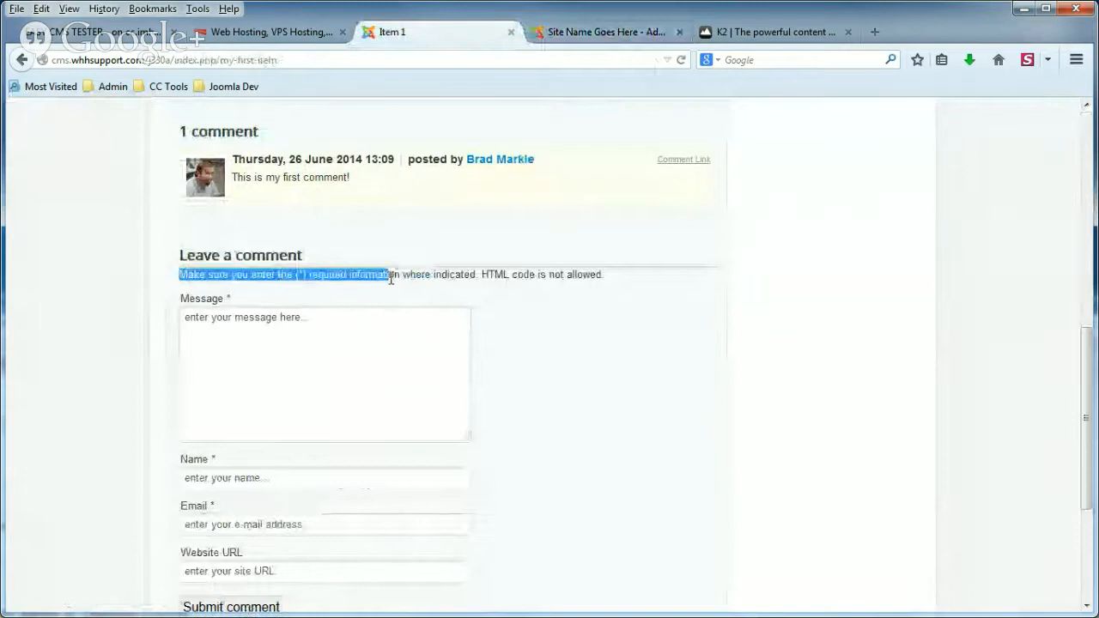
- Reload Item 1 and confirm the comment form has no required-information note
{"action": "left_click_drag", "start_coordinate": [389, 274], "coordinate": [463, 274]}
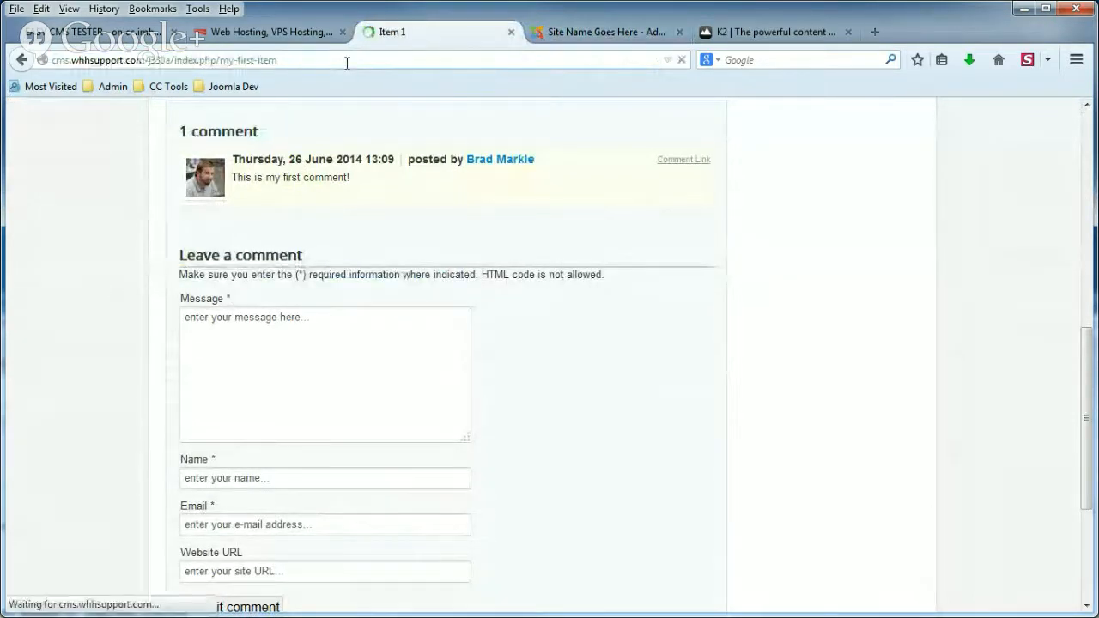
{"action": "scroll", "scroll_direction": "up", "scroll_amount": 3}
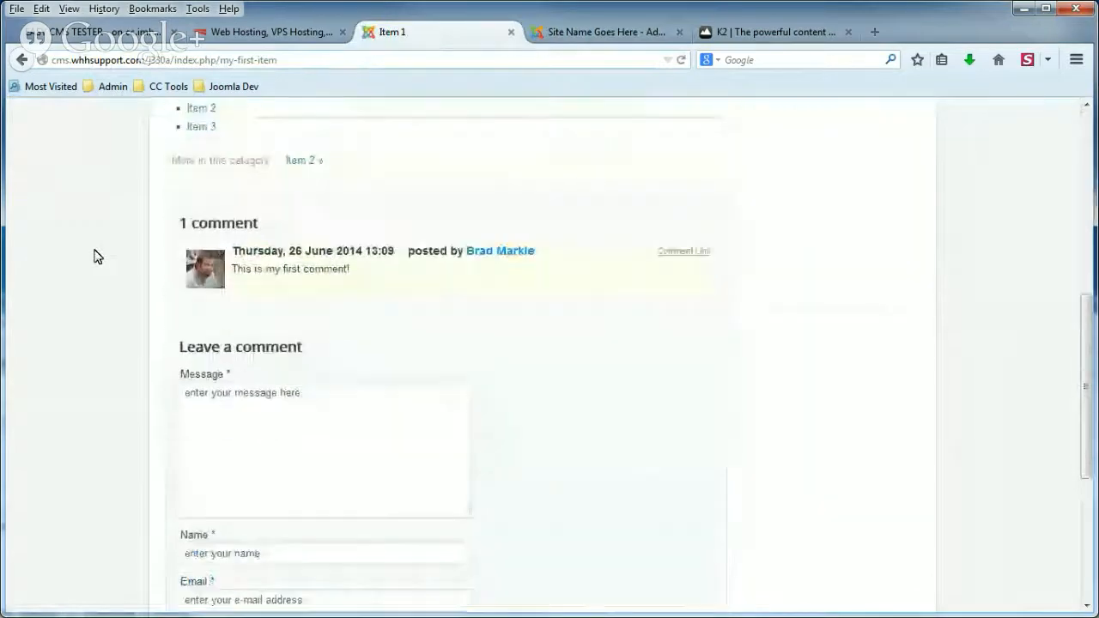
{"action": "scroll", "scroll_direction": "down", "scroll_amount": 3}
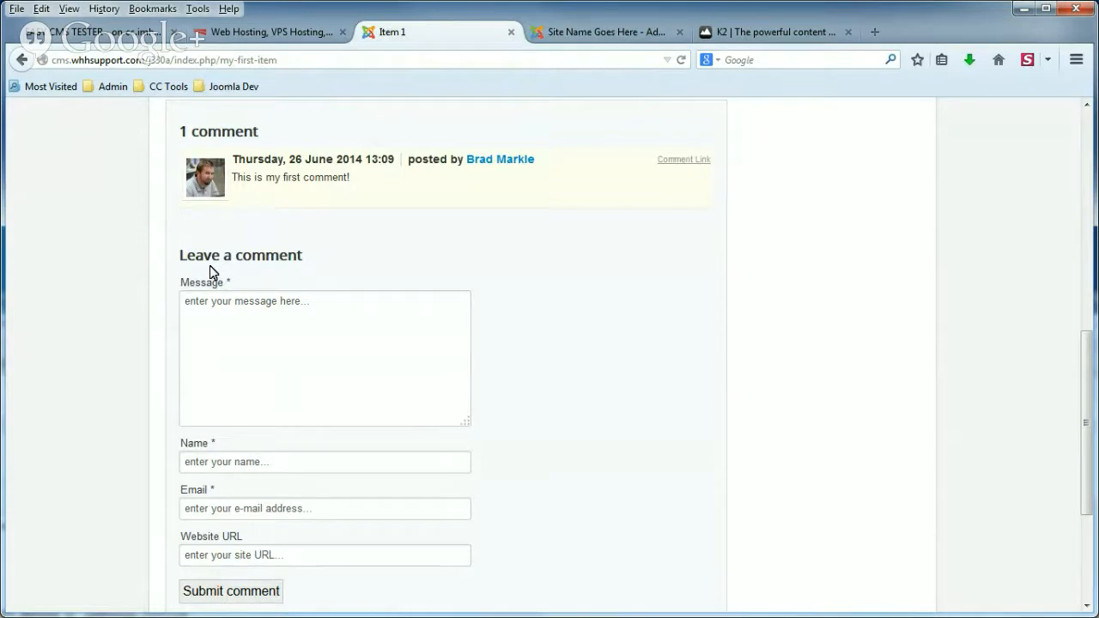
- Reopen the K2 Parameters Comments settings at 'Enable comment form notes'
{"action": "left_click", "coordinate": [606, 32]}
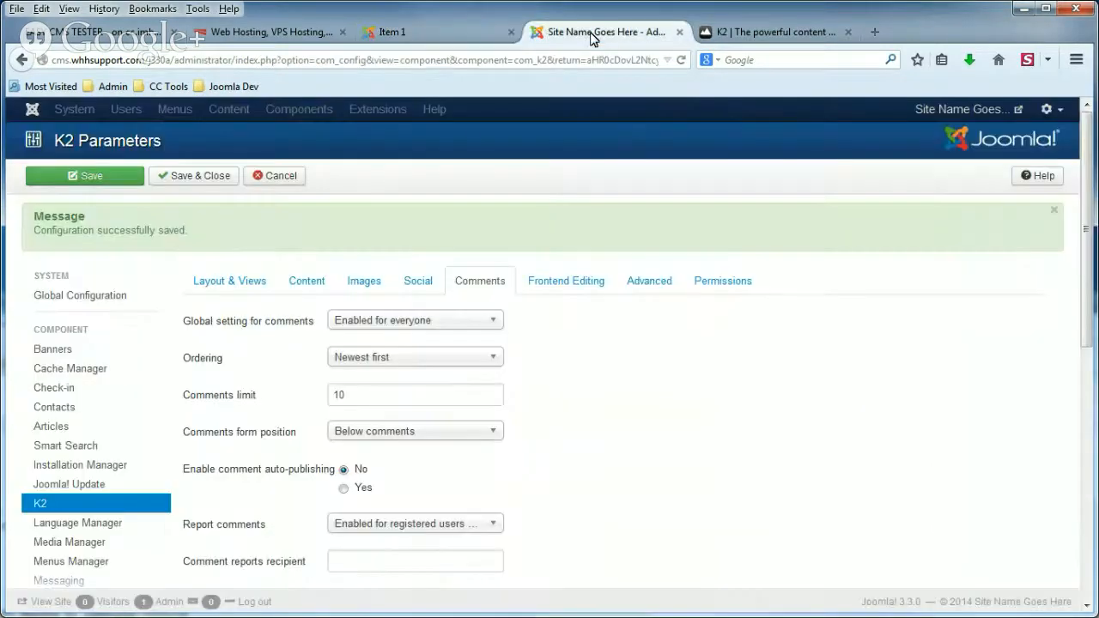
{"action": "scroll", "scroll_direction": "down", "scroll_amount": 3}
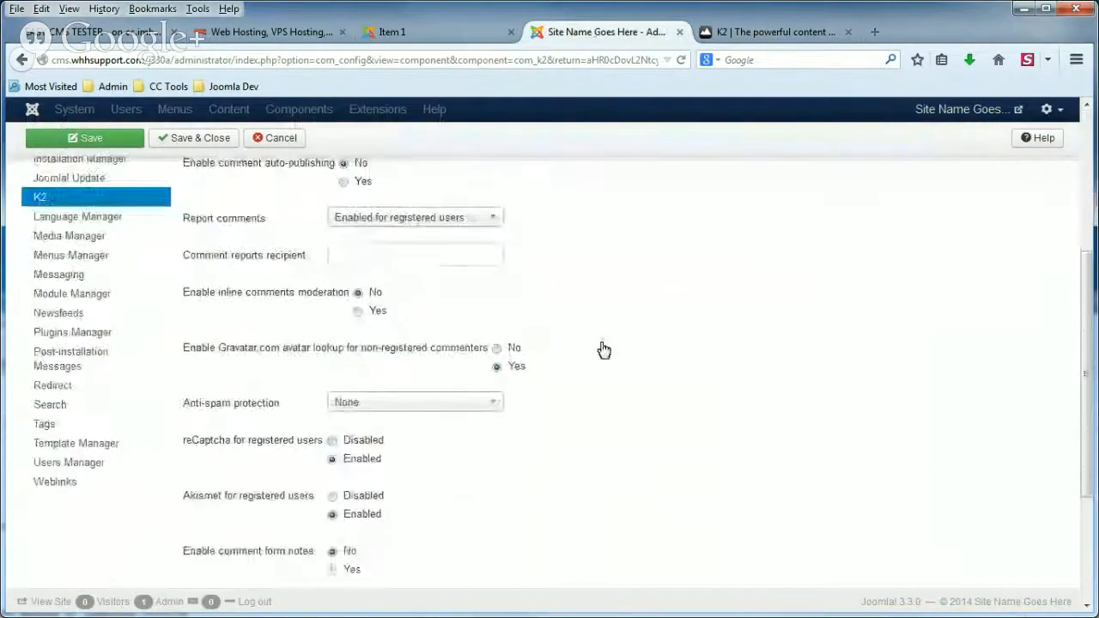
{"action": "left_click", "coordinate": [84, 137]}
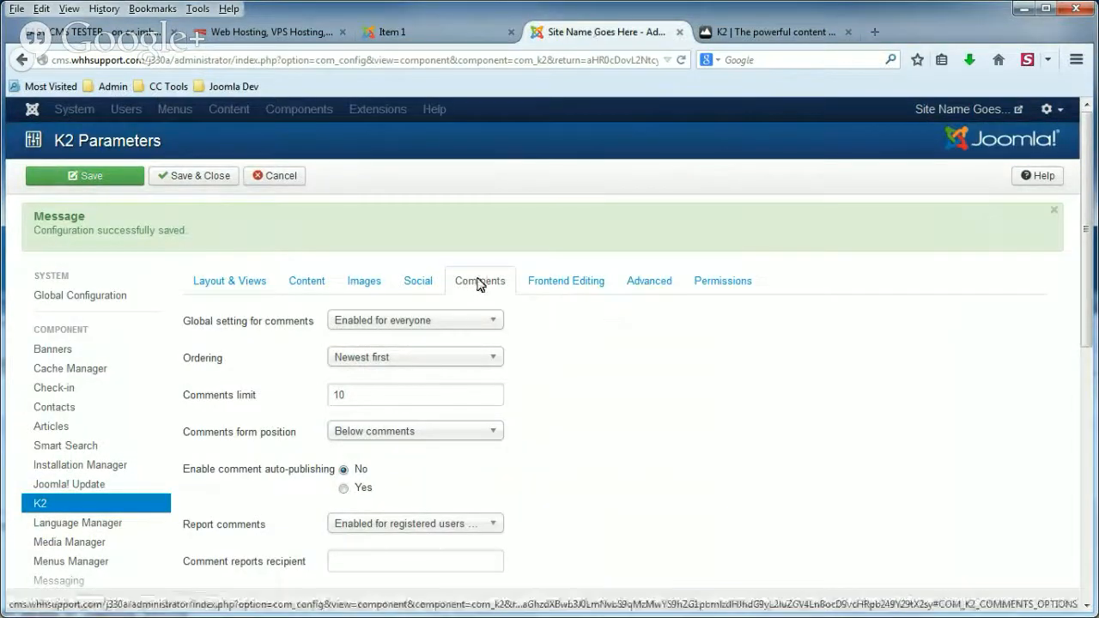
{"action": "scroll", "scroll_direction": "down", "scroll_amount": 3}
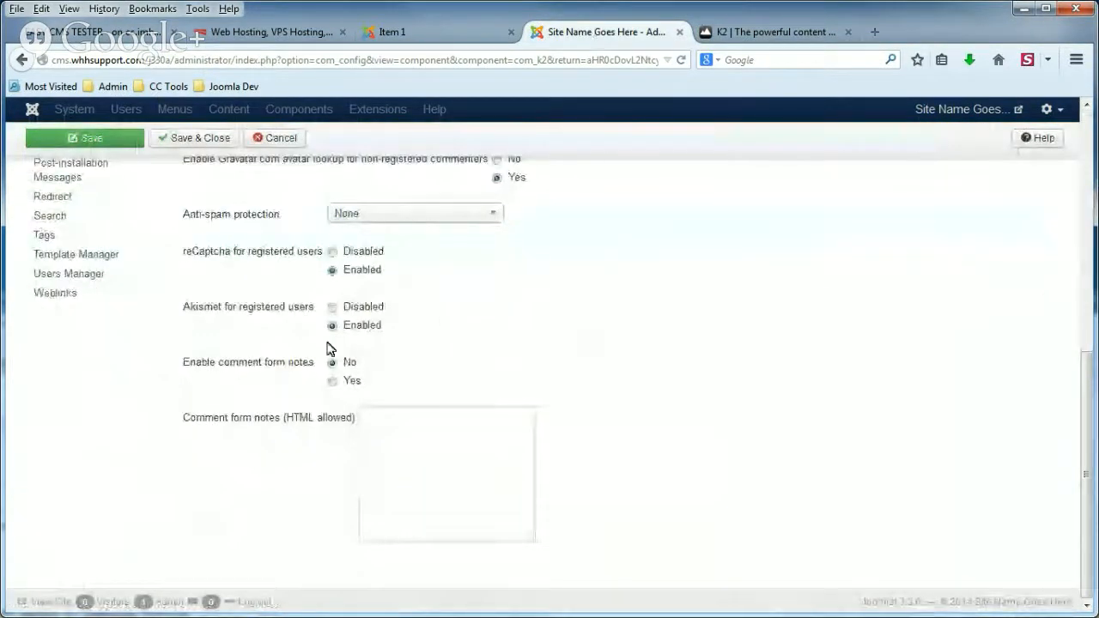
- Enable form notes reading 'When entering your comment below, please be as thorough as possible' and save
{"action": "left_click", "coordinate": [332, 380]}
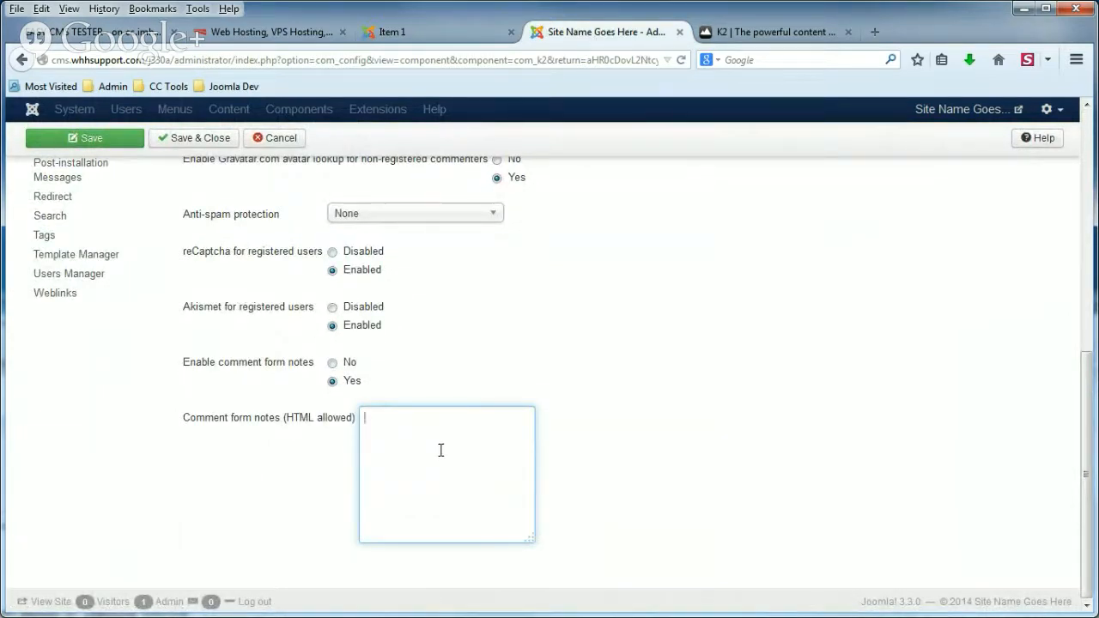
{"action": "mouse_move", "coordinate": [422, 441]}
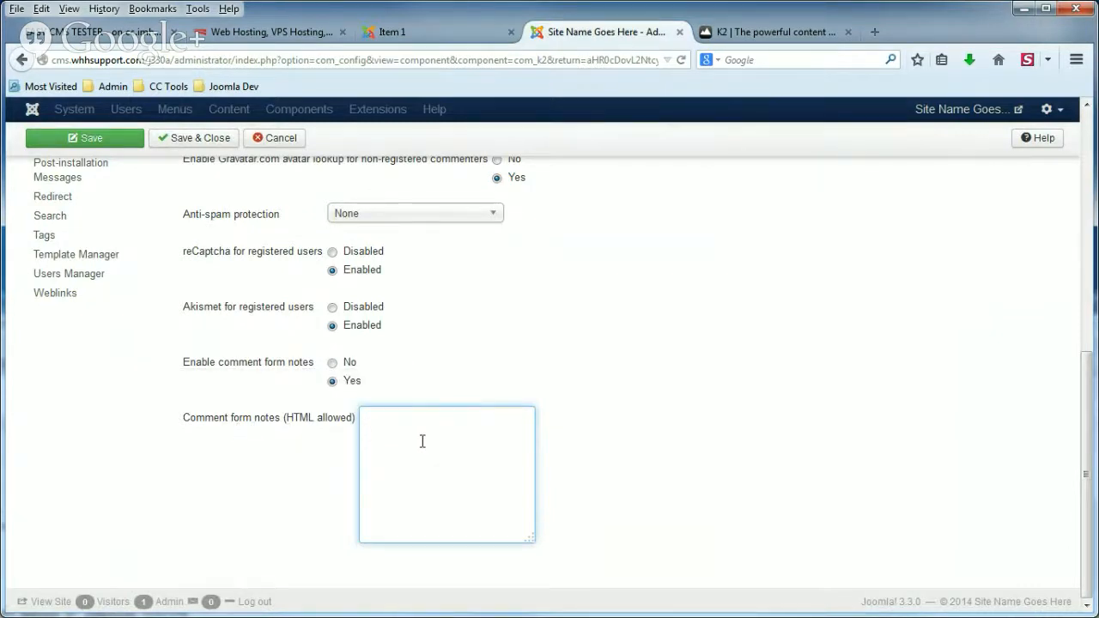
{"action": "type", "text": "When enter"}
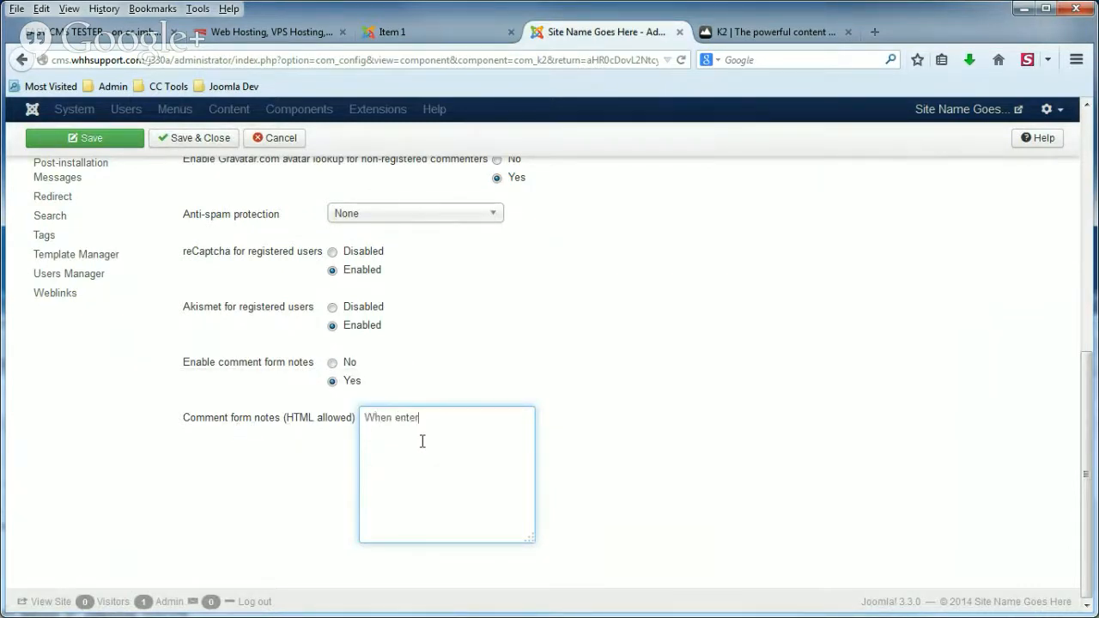
{"action": "type", "text": "ing y"}
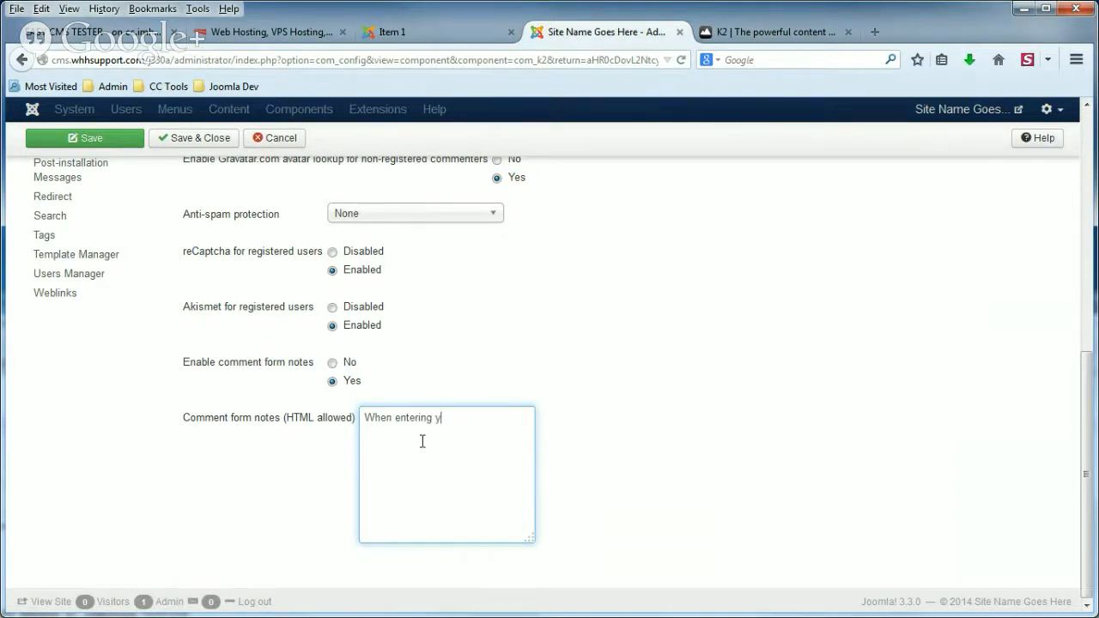
{"action": "type", "text": "our comment b"}
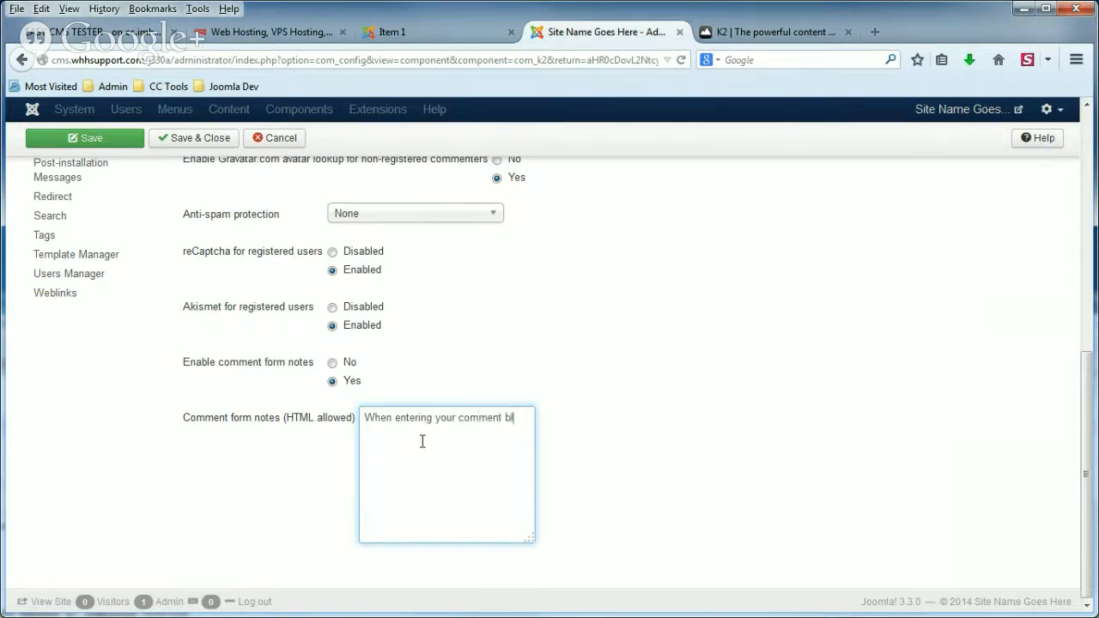
{"action": "type", "text": "below, pl"}
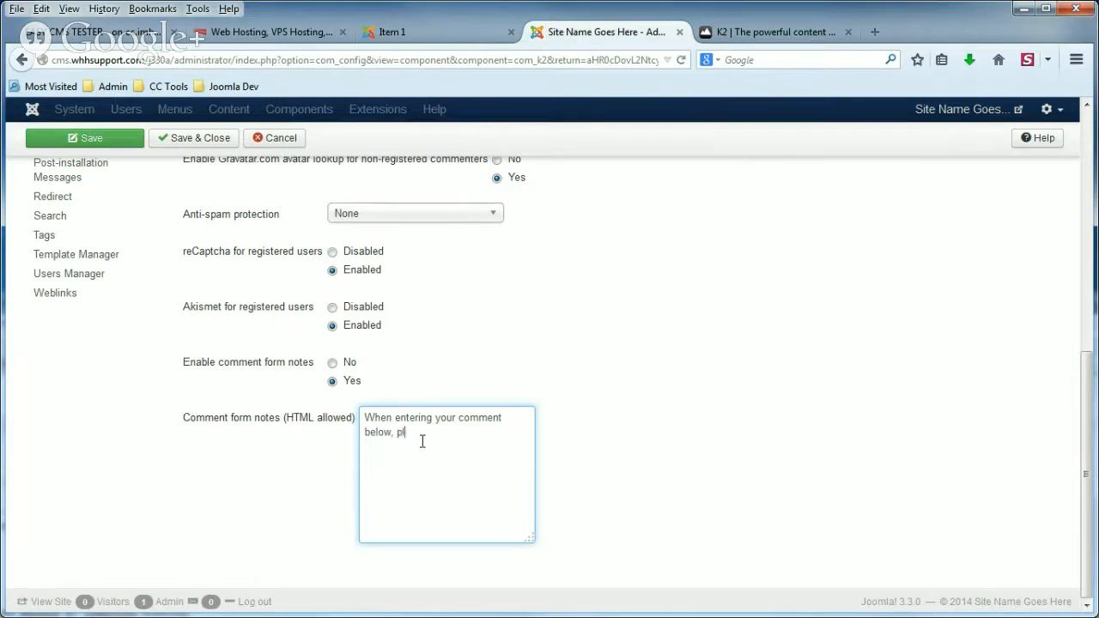
{"action": "type", "text": "ease be as th"}
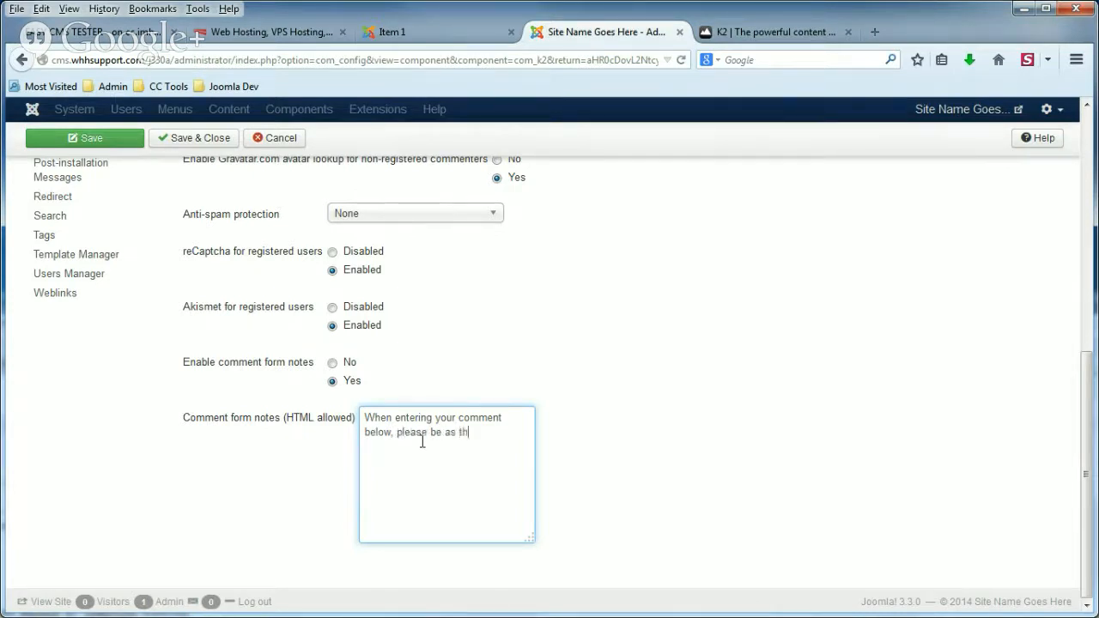
{"action": "type", "text": "orough as poss"}
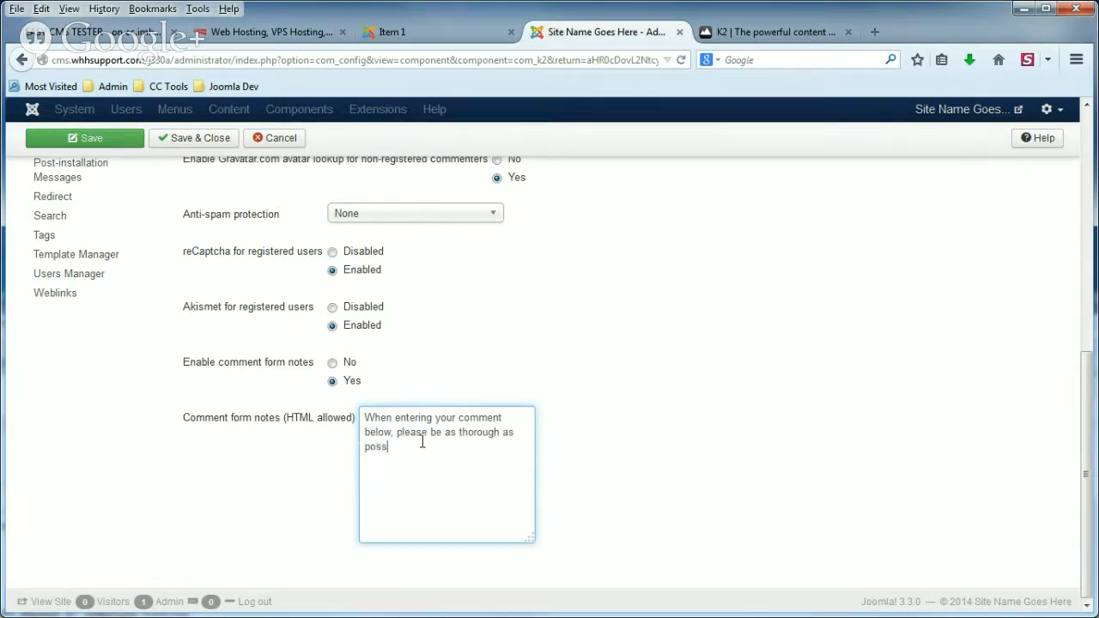
{"action": "type", "text": "ible."}
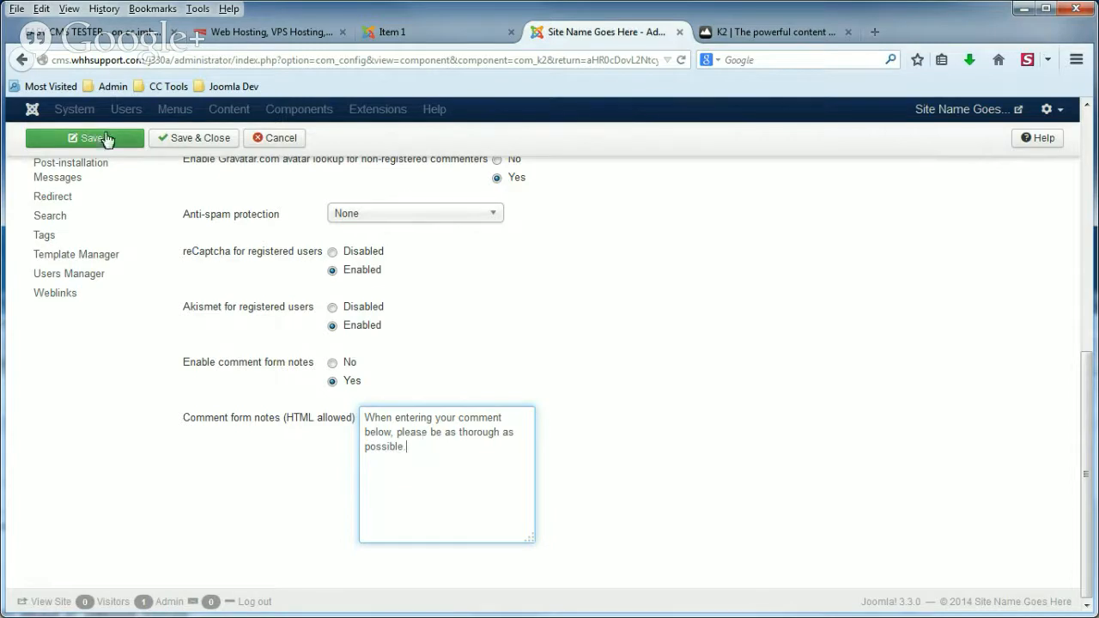
{"action": "left_click", "coordinate": [85, 137]}
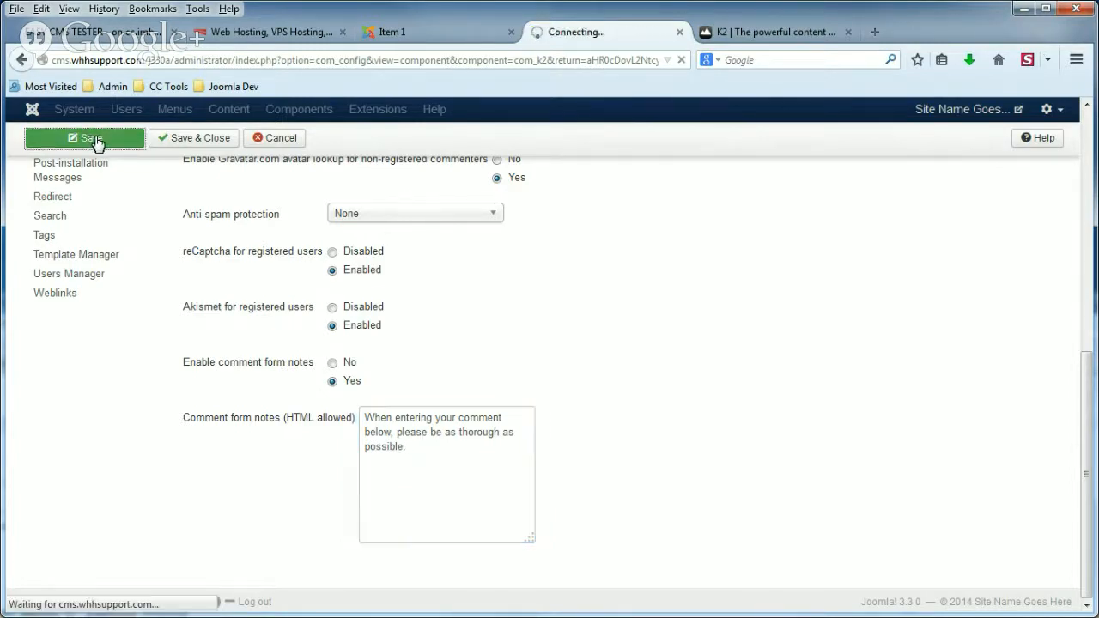
{"action": "left_click", "coordinate": [84, 137]}
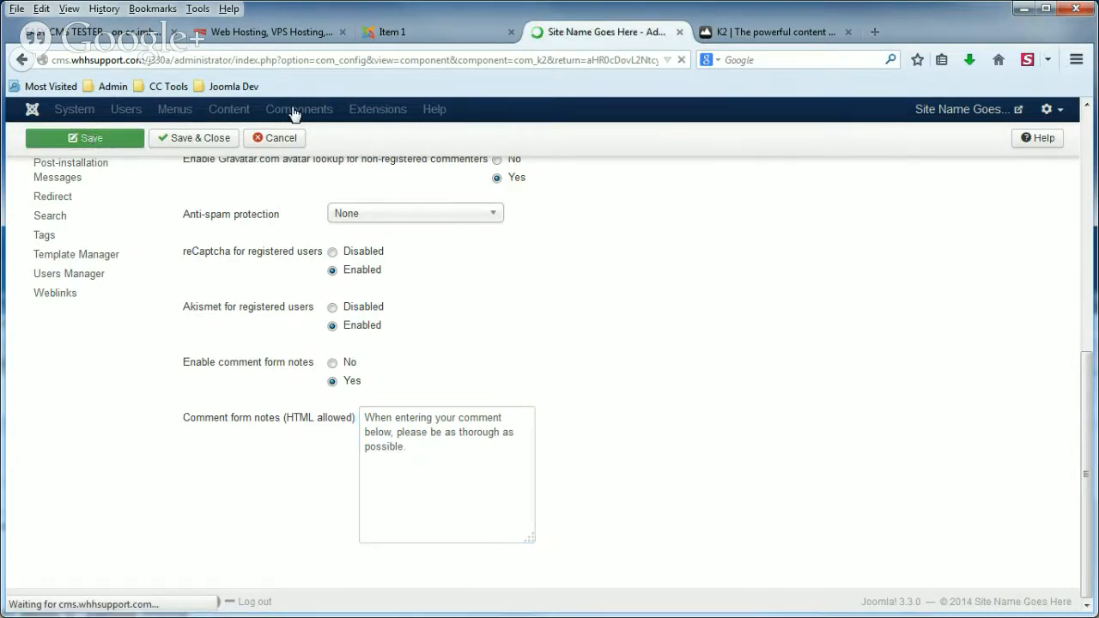
- Verify the be-thorough note on Item 1's comment form, then empty the K2 notes box and save
{"action": "left_click", "coordinate": [393, 32]}
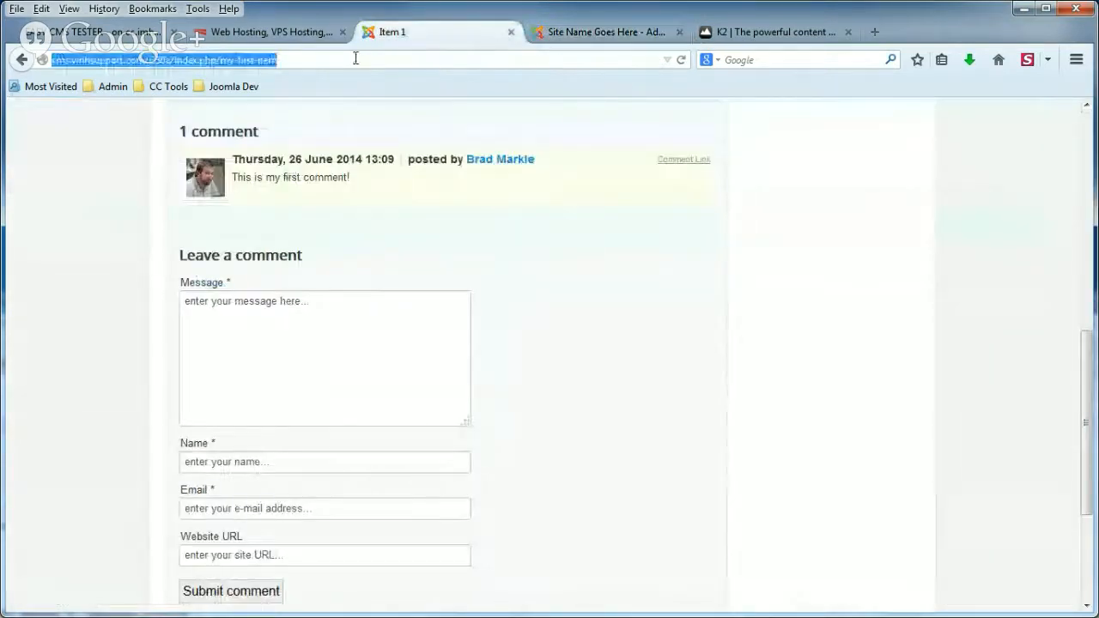
{"action": "scroll", "scroll_direction": "up", "scroll_amount": 3}
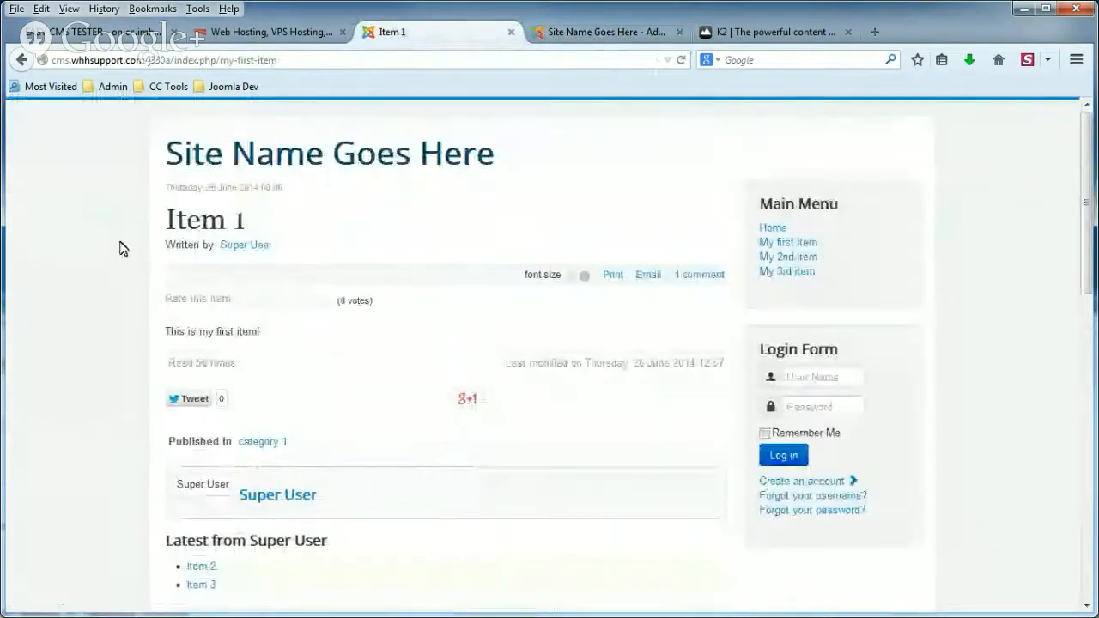
{"action": "scroll", "scroll_direction": "down", "scroll_amount": 3}
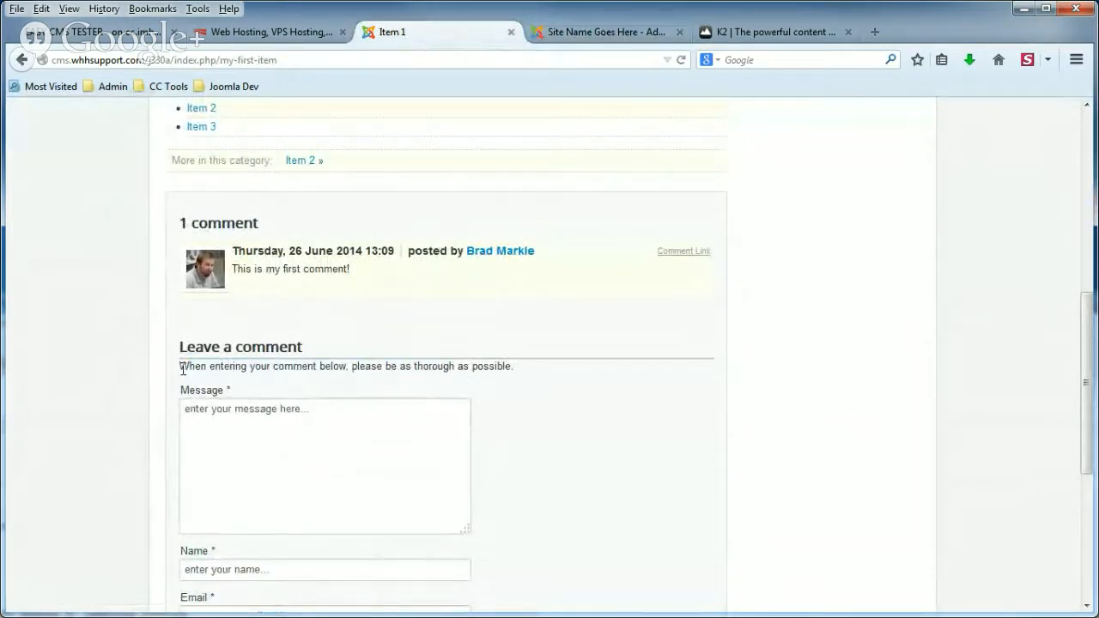
{"action": "left_click_drag", "start_coordinate": [179, 366], "coordinate": [376, 366]}
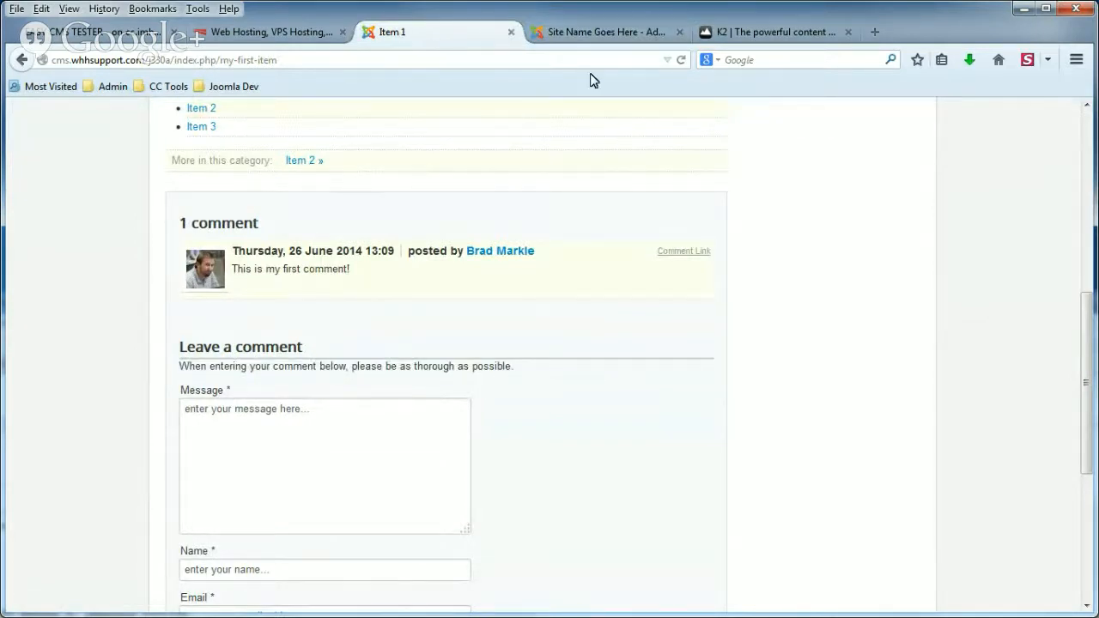
{"action": "left_click", "coordinate": [606, 32]}
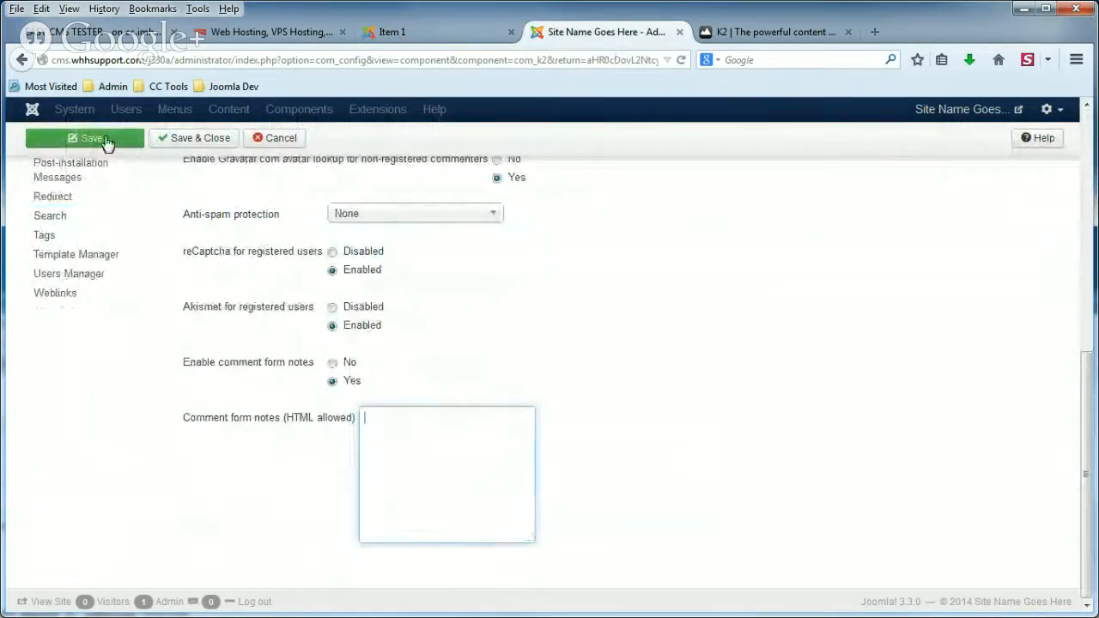
{"action": "left_click", "coordinate": [391, 31]}
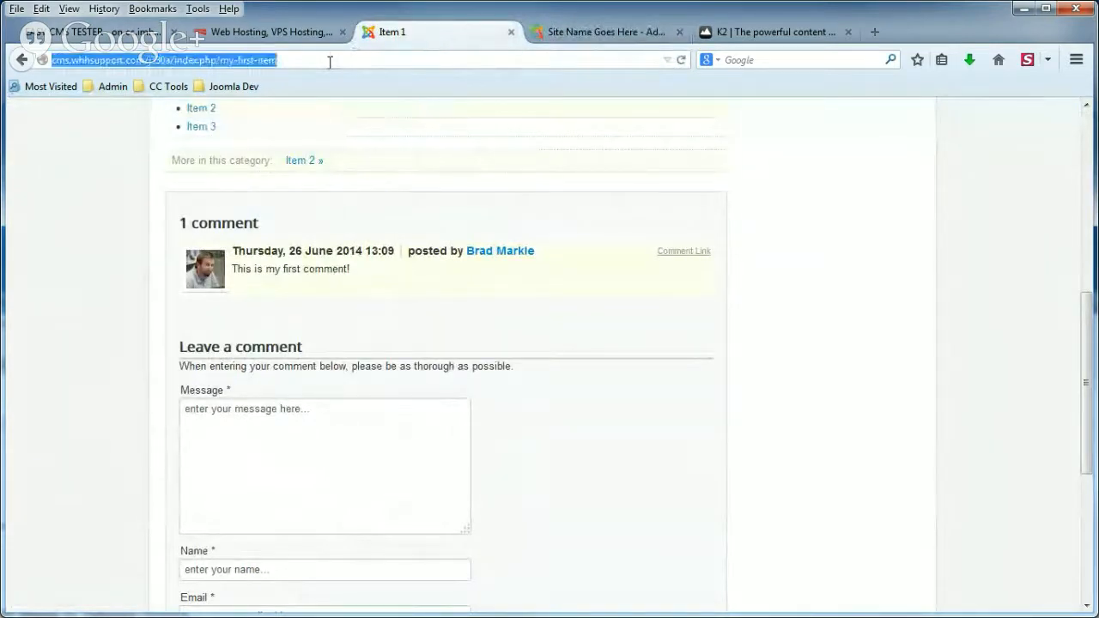
- Reload Item 1 and highlight the default required-information note on the comment form
{"action": "scroll", "scroll_direction": "up", "scroll_amount": 3}
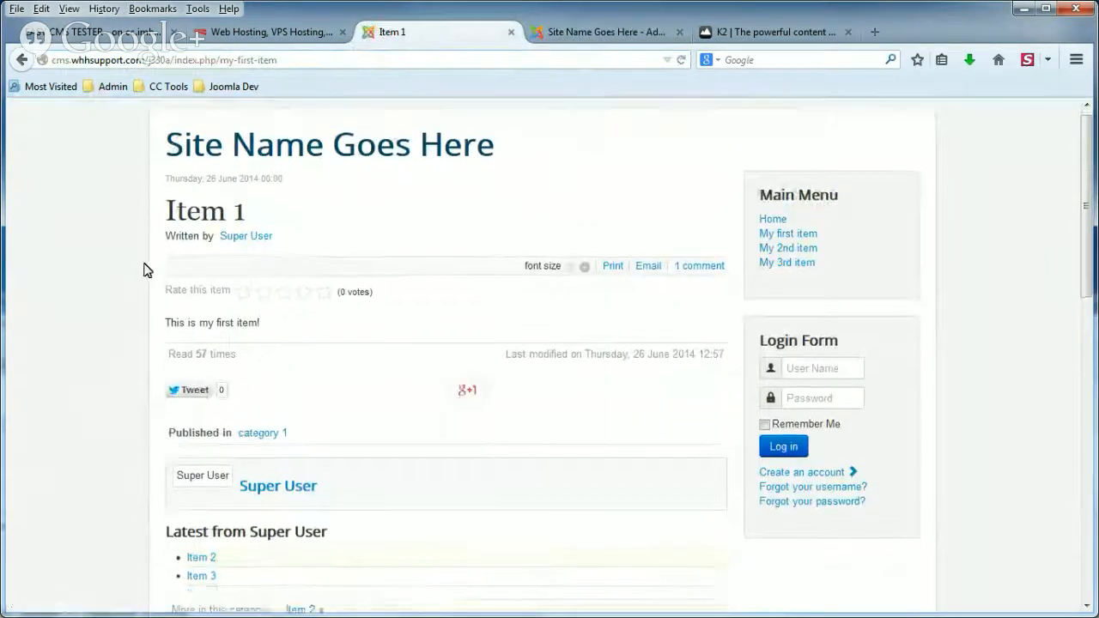
{"action": "scroll", "scroll_direction": "down", "scroll_amount": 3}
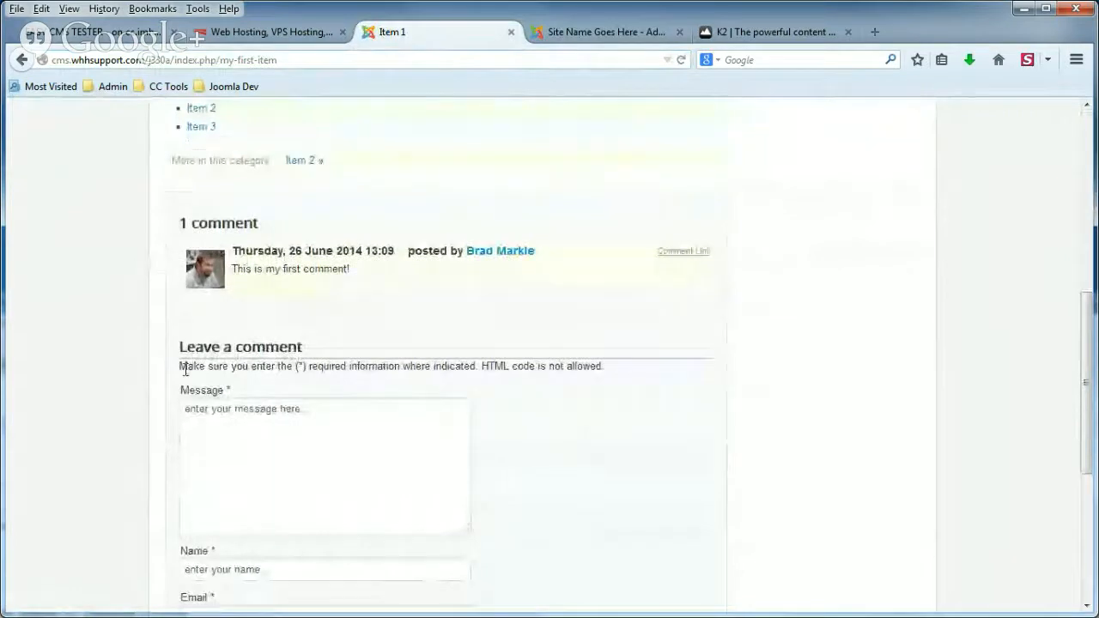
{"action": "left_click_drag", "start_coordinate": [180, 365], "coordinate": [426, 366]}
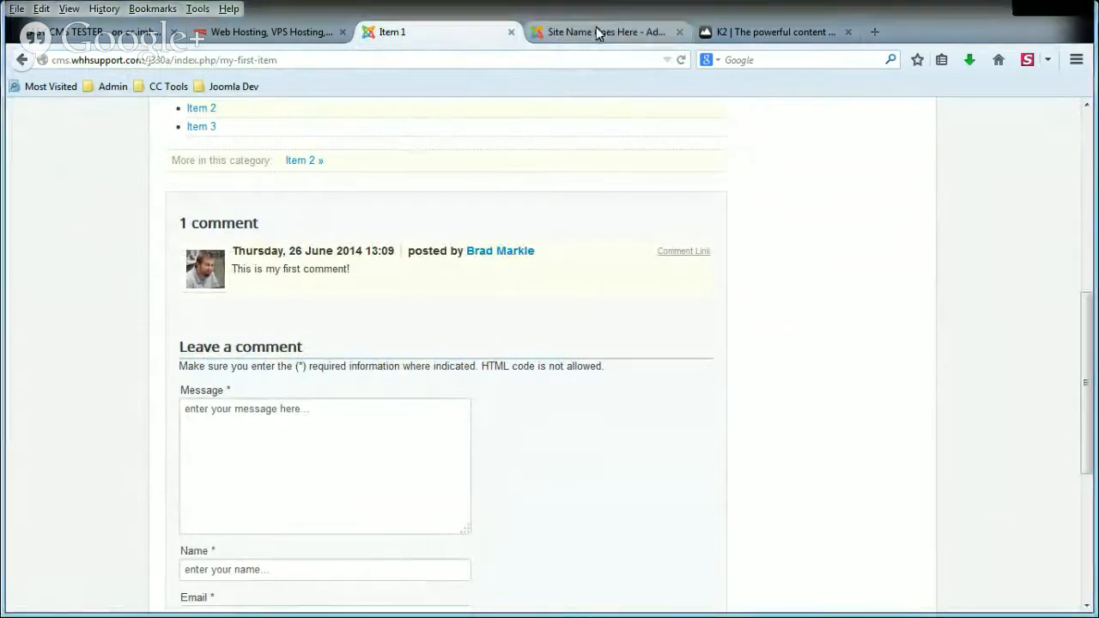
{"action": "scroll", "scroll_direction": "down", "scroll_amount": 3}
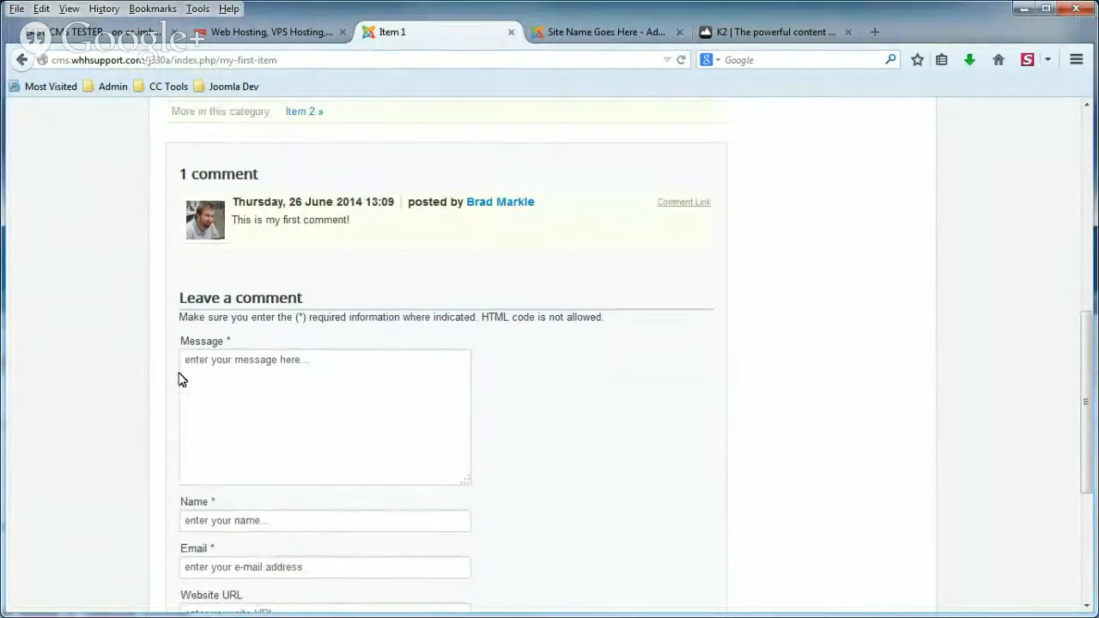